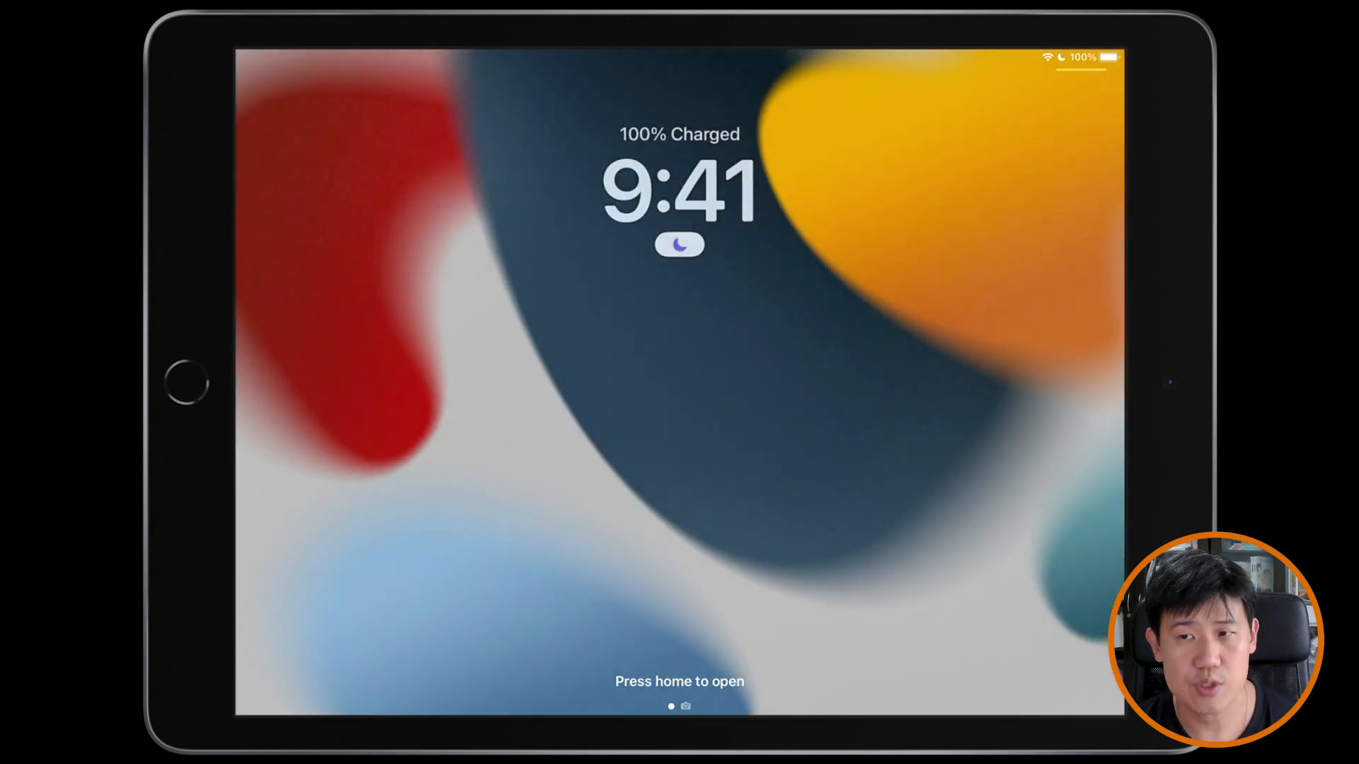
# Unlock the iPad and launch Swift Playgrounds to its My Playgrounds gallery.
pyautogui.click(185, 384)
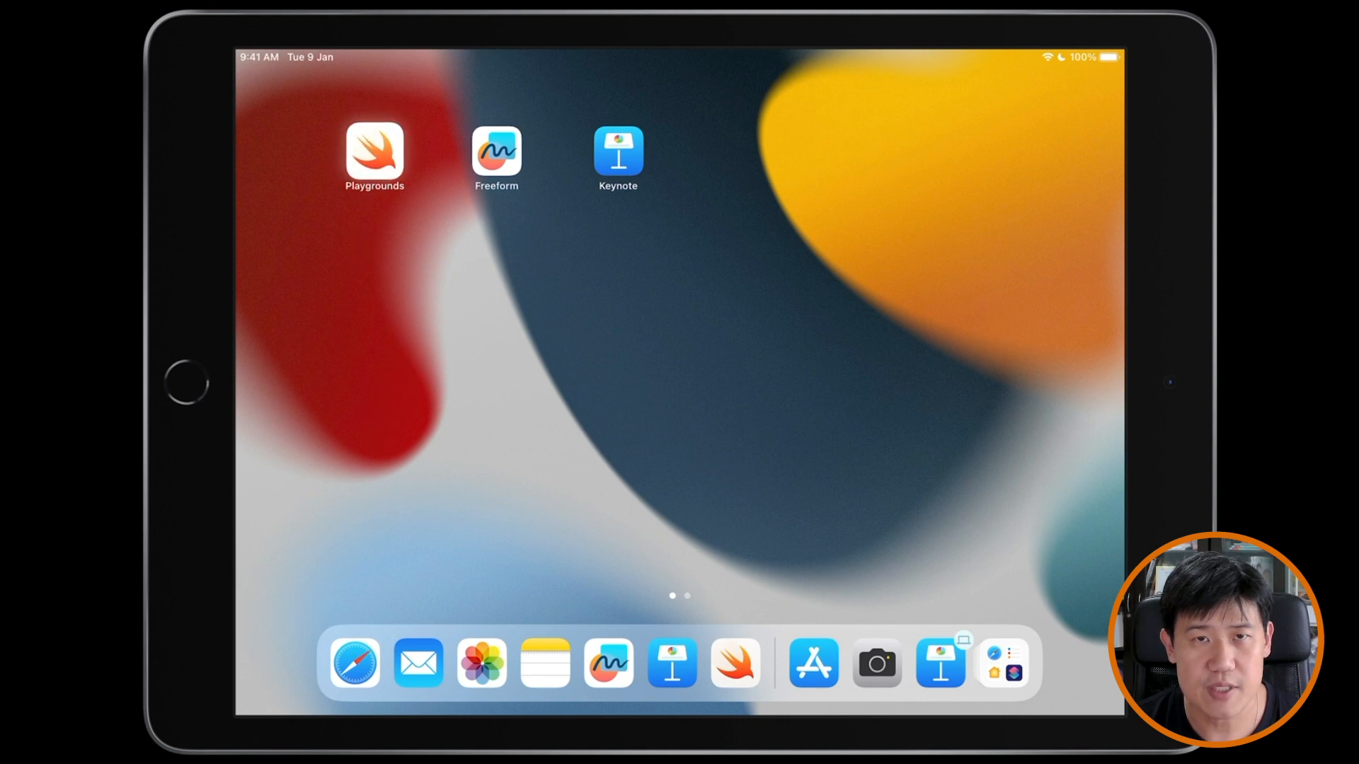
pyautogui.click(373, 154)
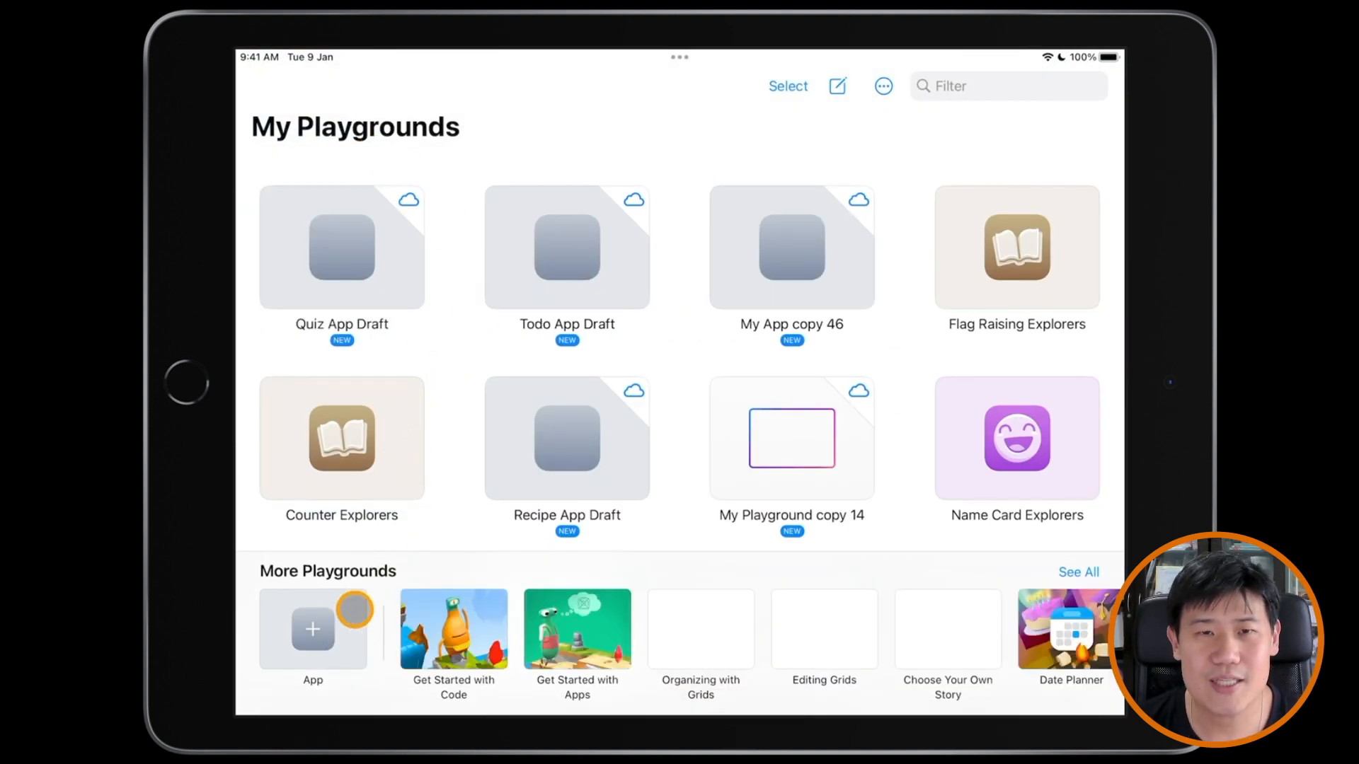
# Create a new App playground named 'Quiz App Explorers' and open it for editing.
pyautogui.click(313, 629)
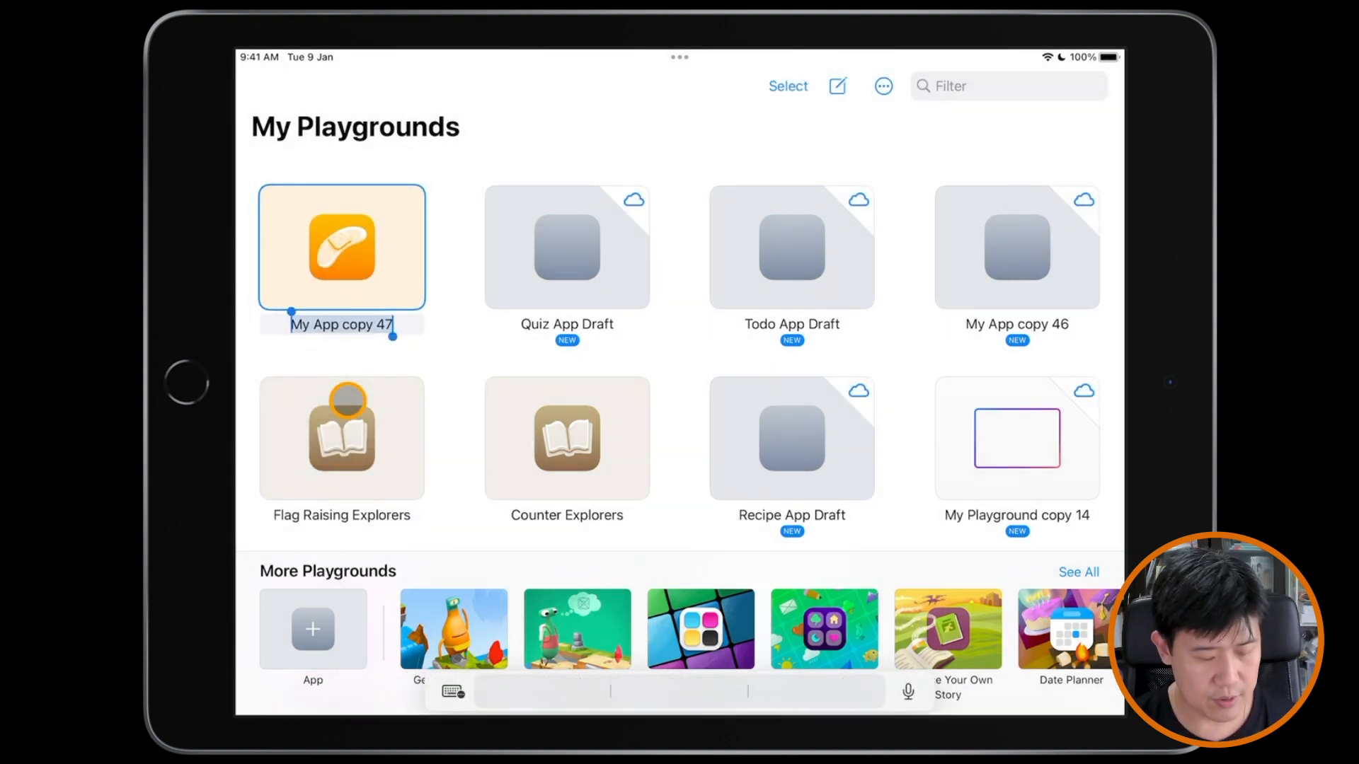
pyautogui.write('Quiz App Explo')
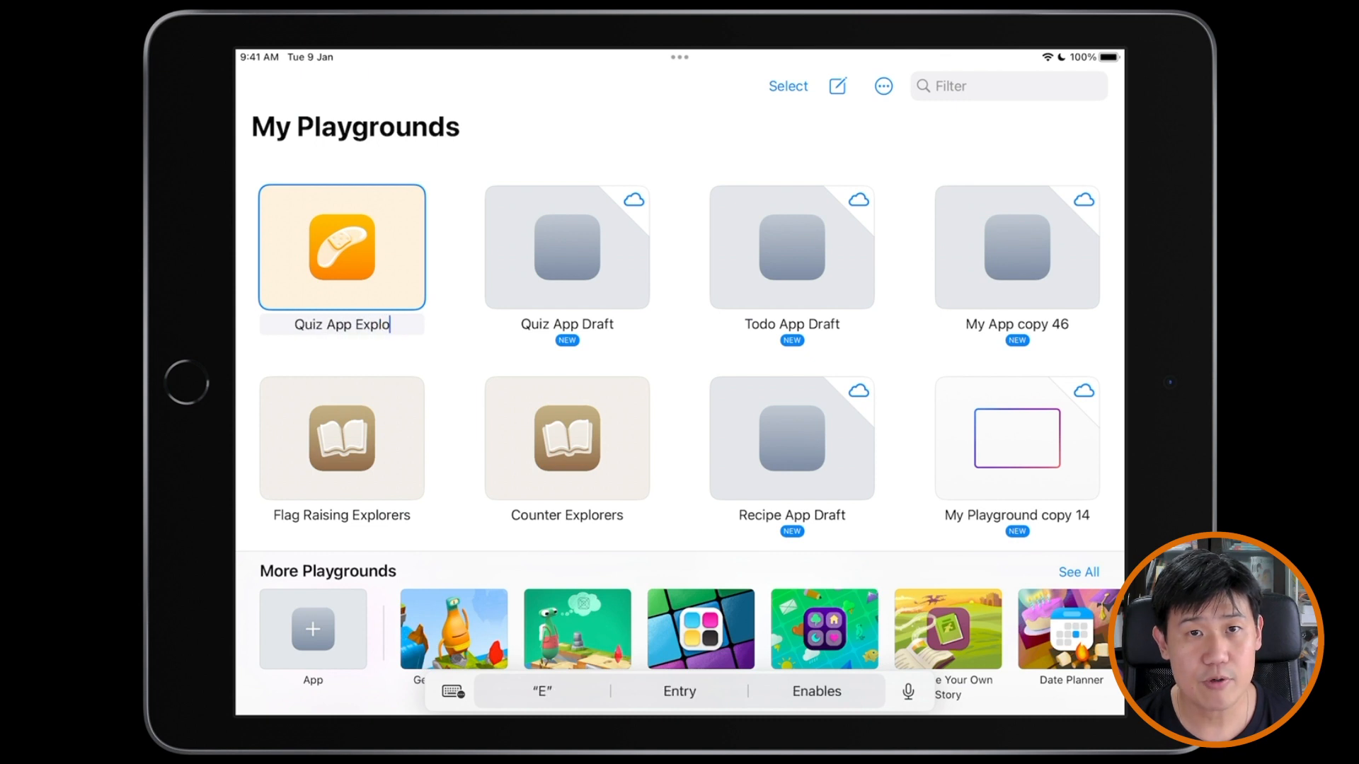
pyautogui.press('Return')
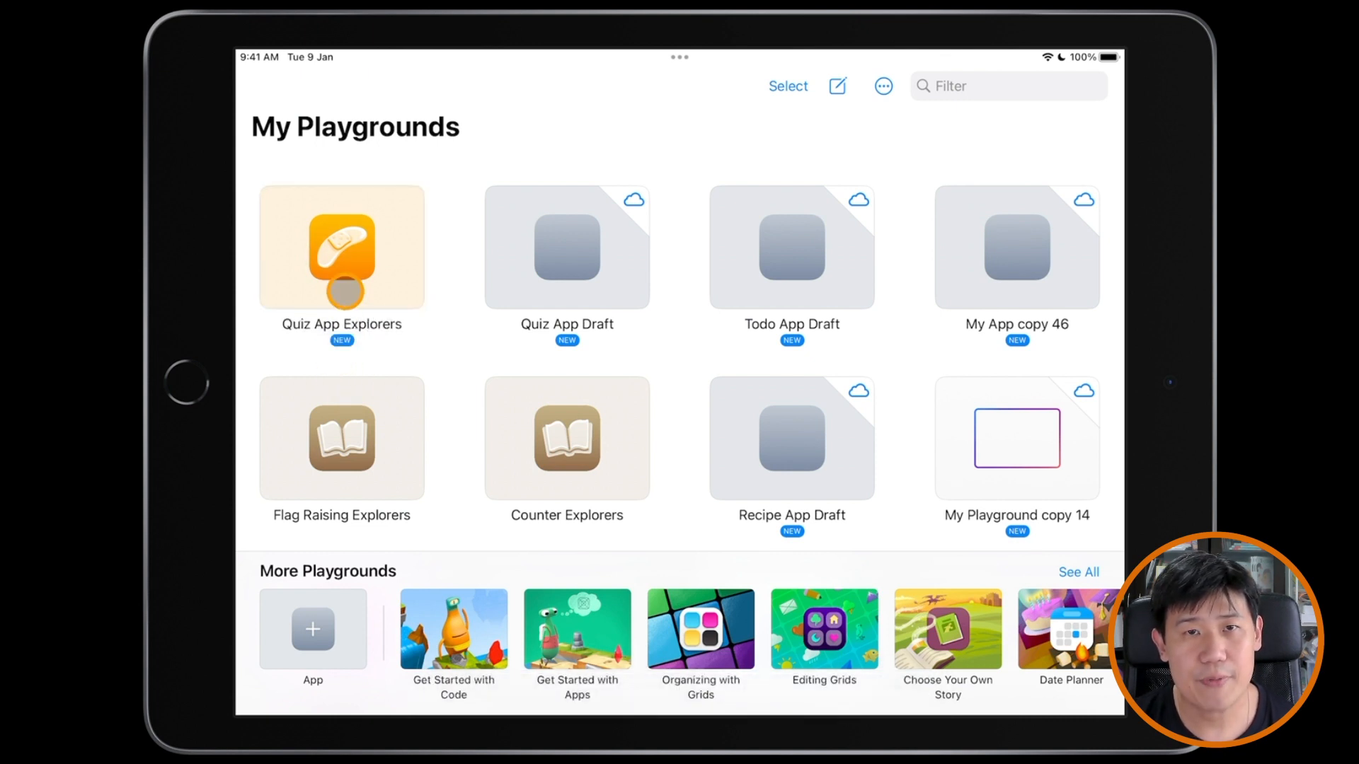
pyautogui.click(340, 252)
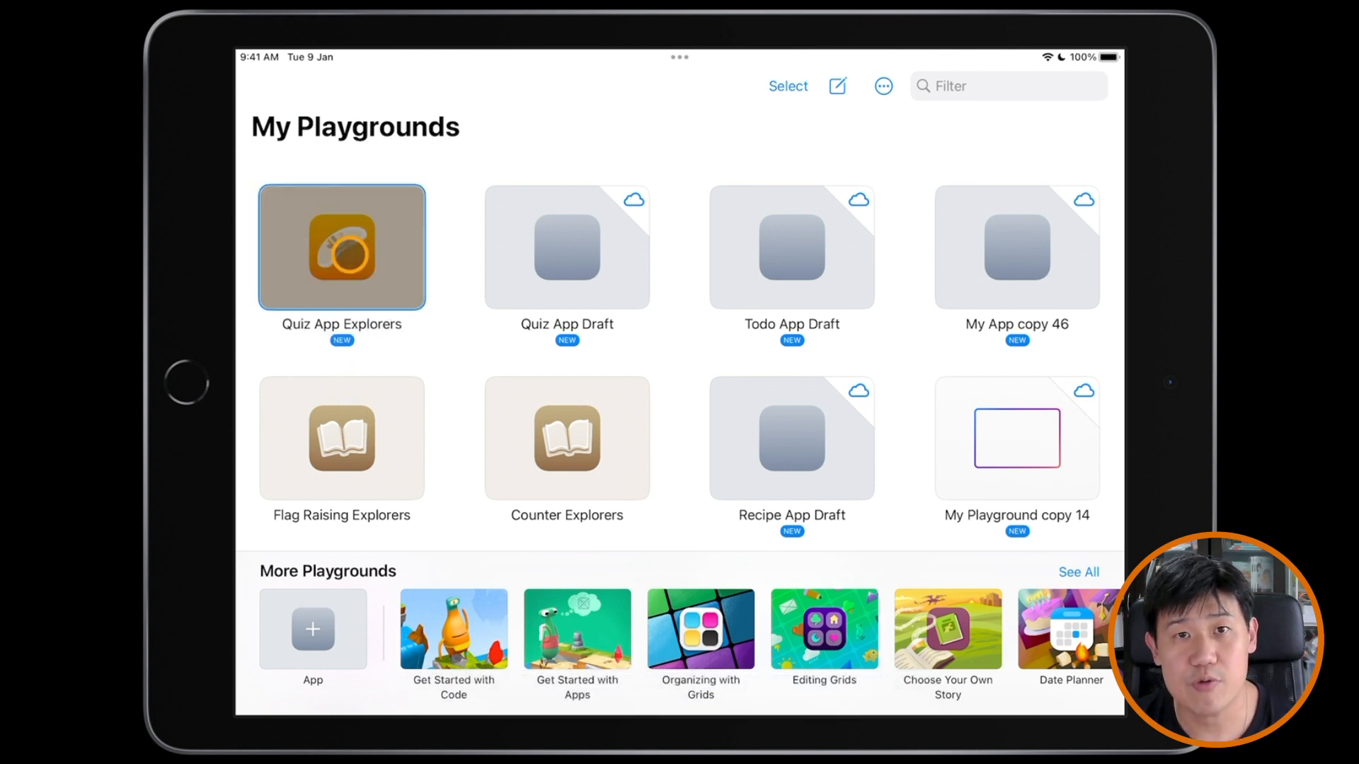
pyautogui.doubleClick(340, 248)
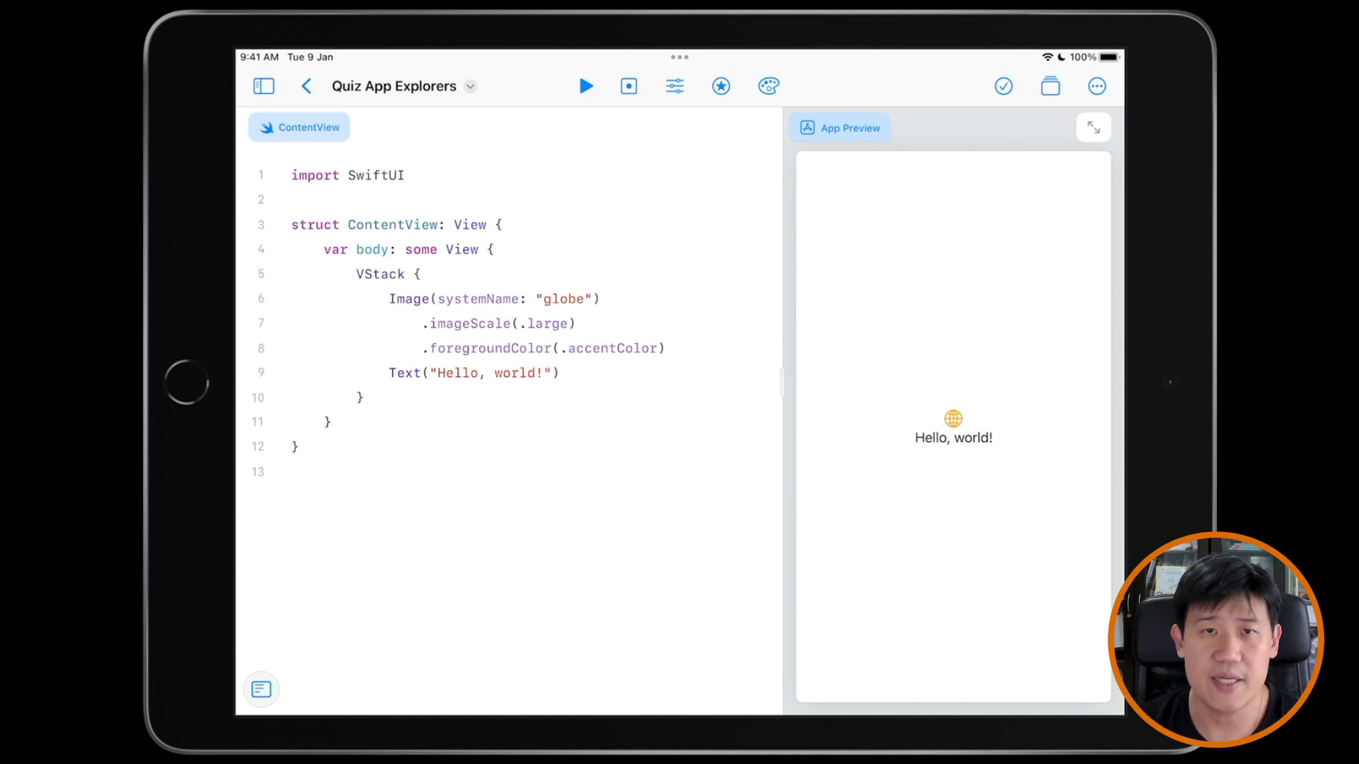
# Remove the starter globe Image from the VStack.
pyautogui.doubleClick(405, 225)
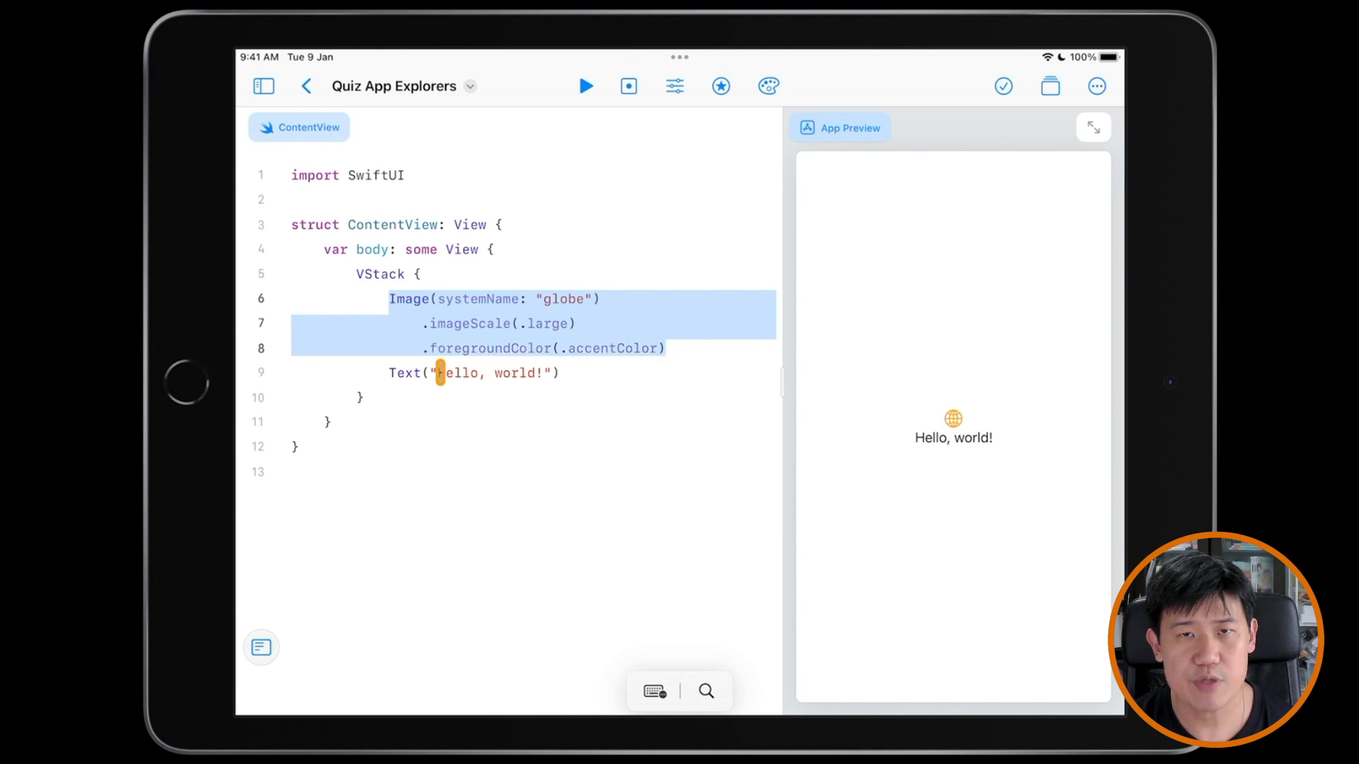
pyautogui.press('delete')
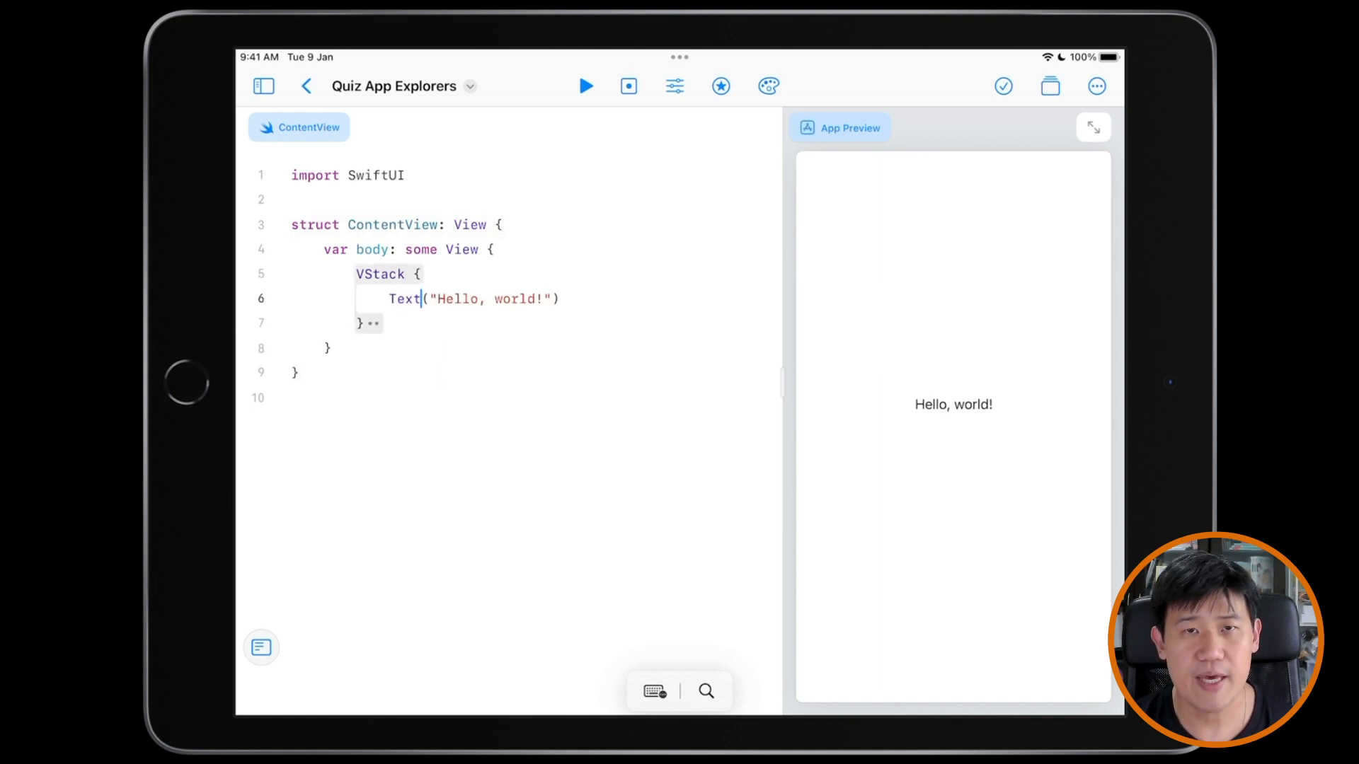
# Replace 'Hello, world!' with "What is Taylor Swift's 2020s concert series called?".
pyautogui.doubleClick(492, 300)
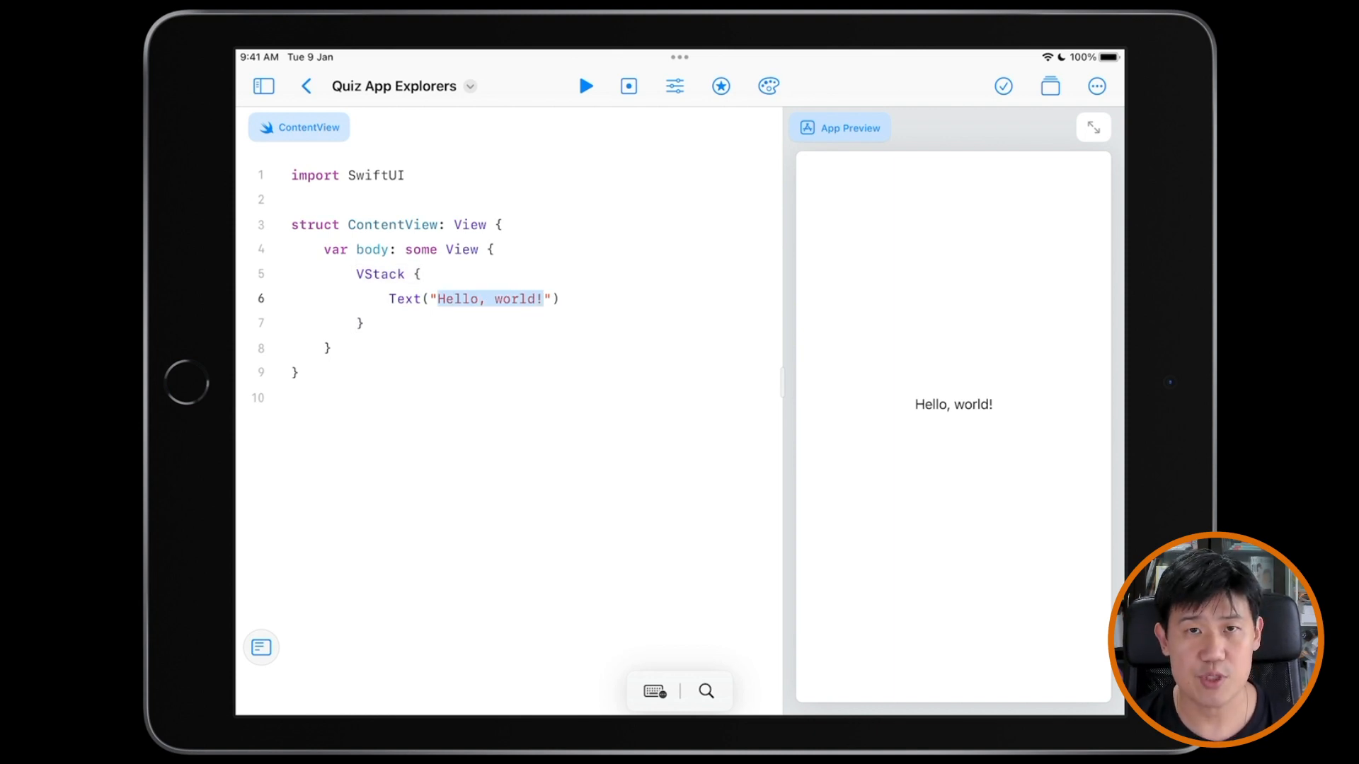
pyautogui.write('What is Ta")')
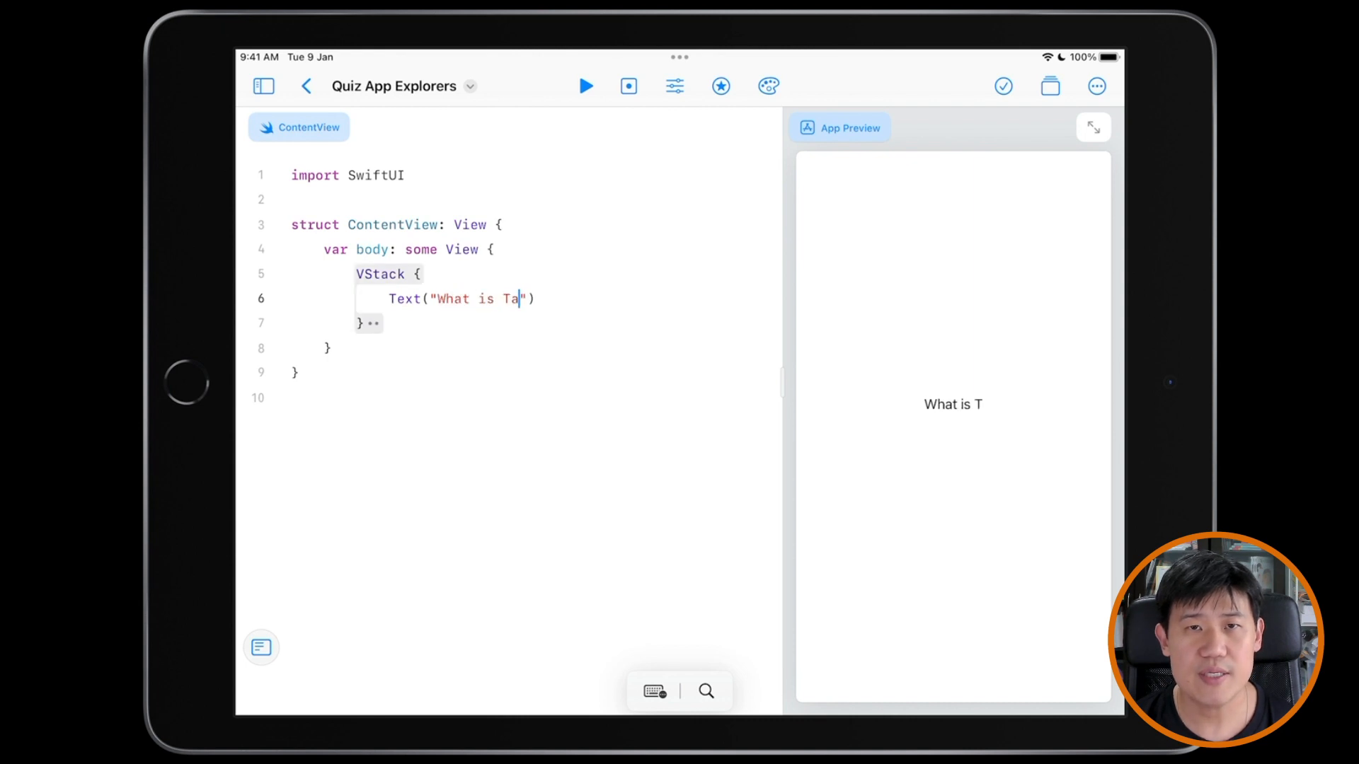
pyautogui.write("ylor Swift's 2020s")
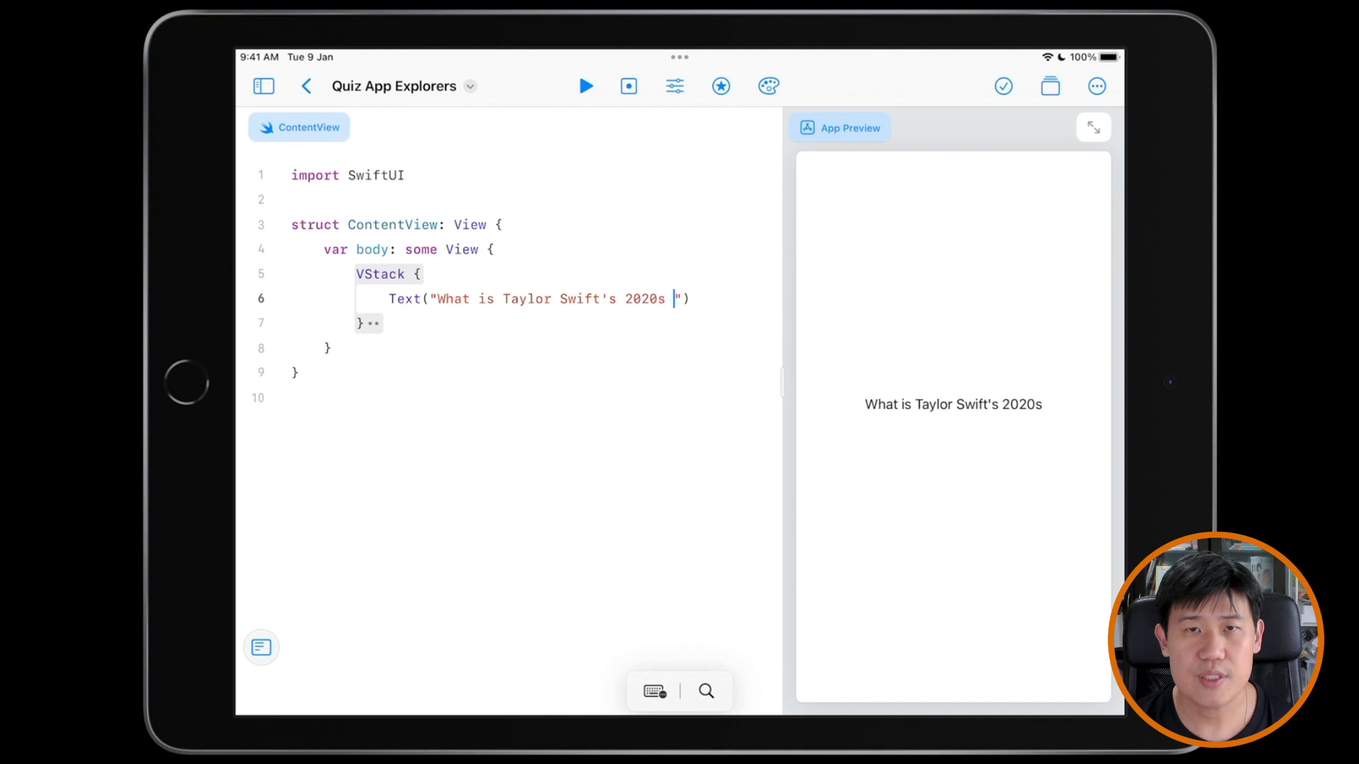
pyautogui.write('concert series c')
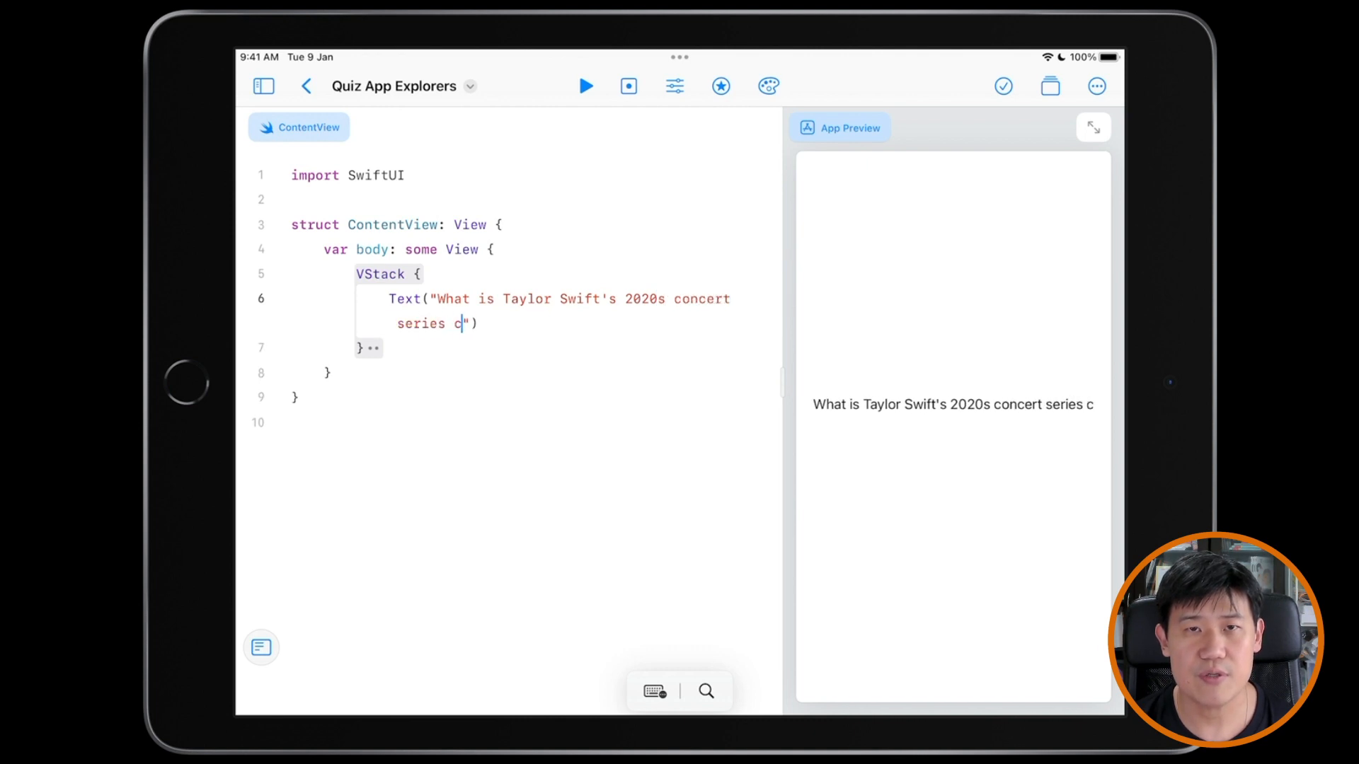
pyautogui.write('alled?')
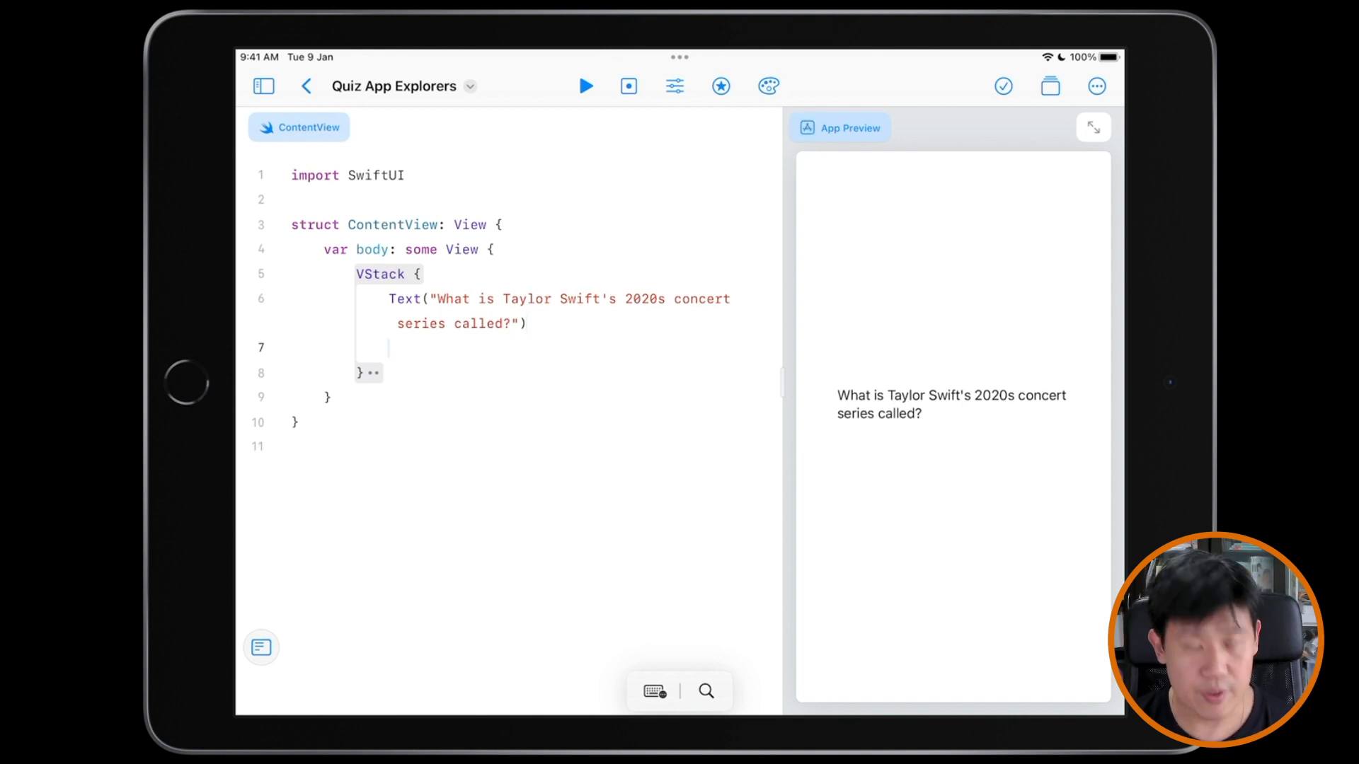
# Center the question with .multilineTextAlignment(.center) and add an empty HStack below it.
pyautogui.write('.multilineTextAlignment(..ce')
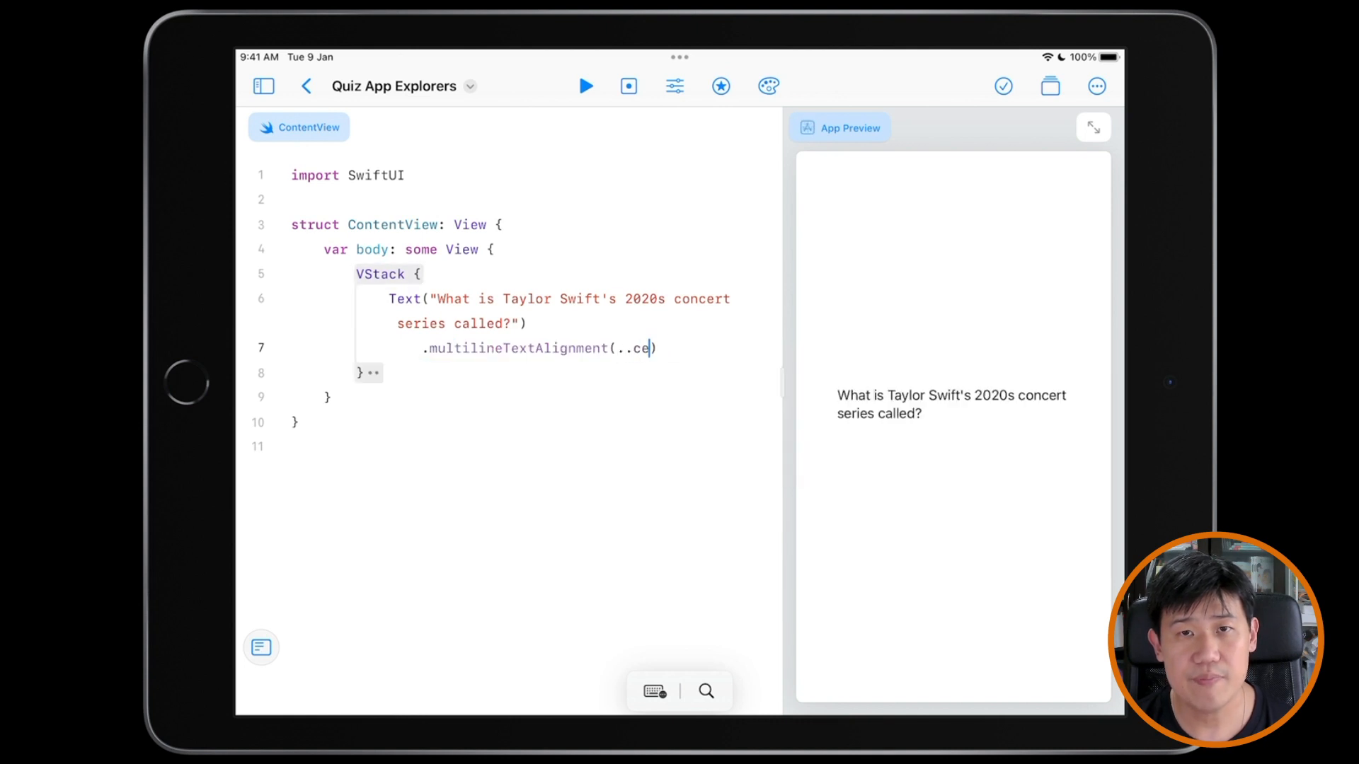
pyautogui.write('nter')
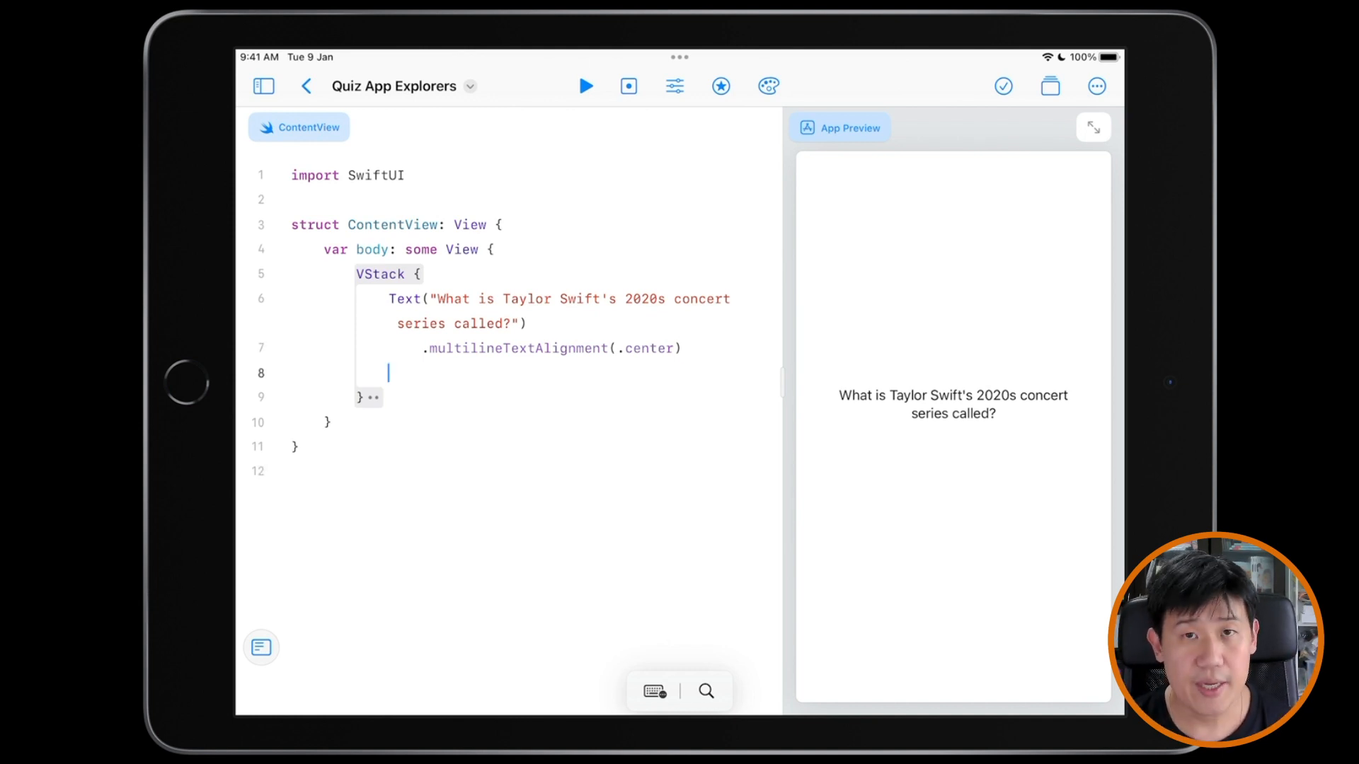
pyautogui.write('HSS')
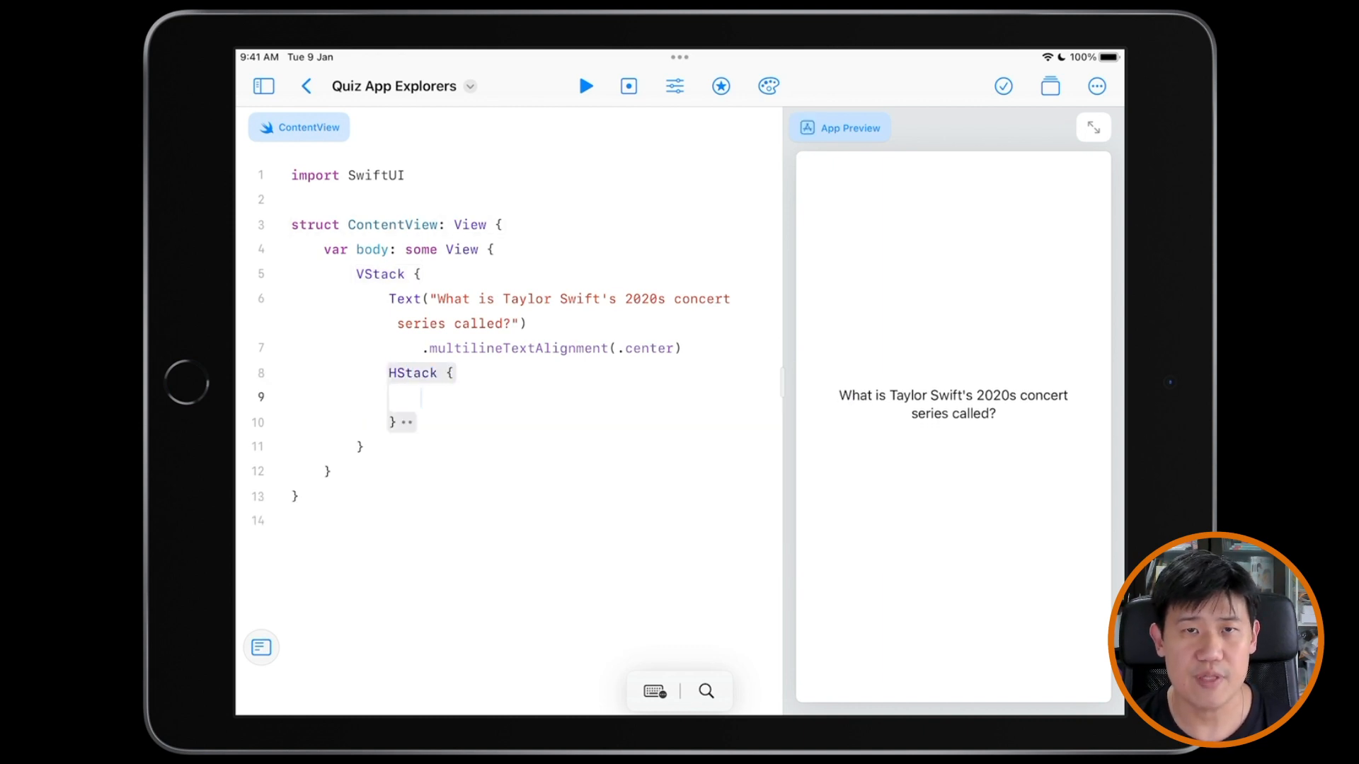
# Add a 'The Eras Tour' Button with .buttonStyle(.borderedProminent) inside the HStack.
pyautogui.write('Button(')
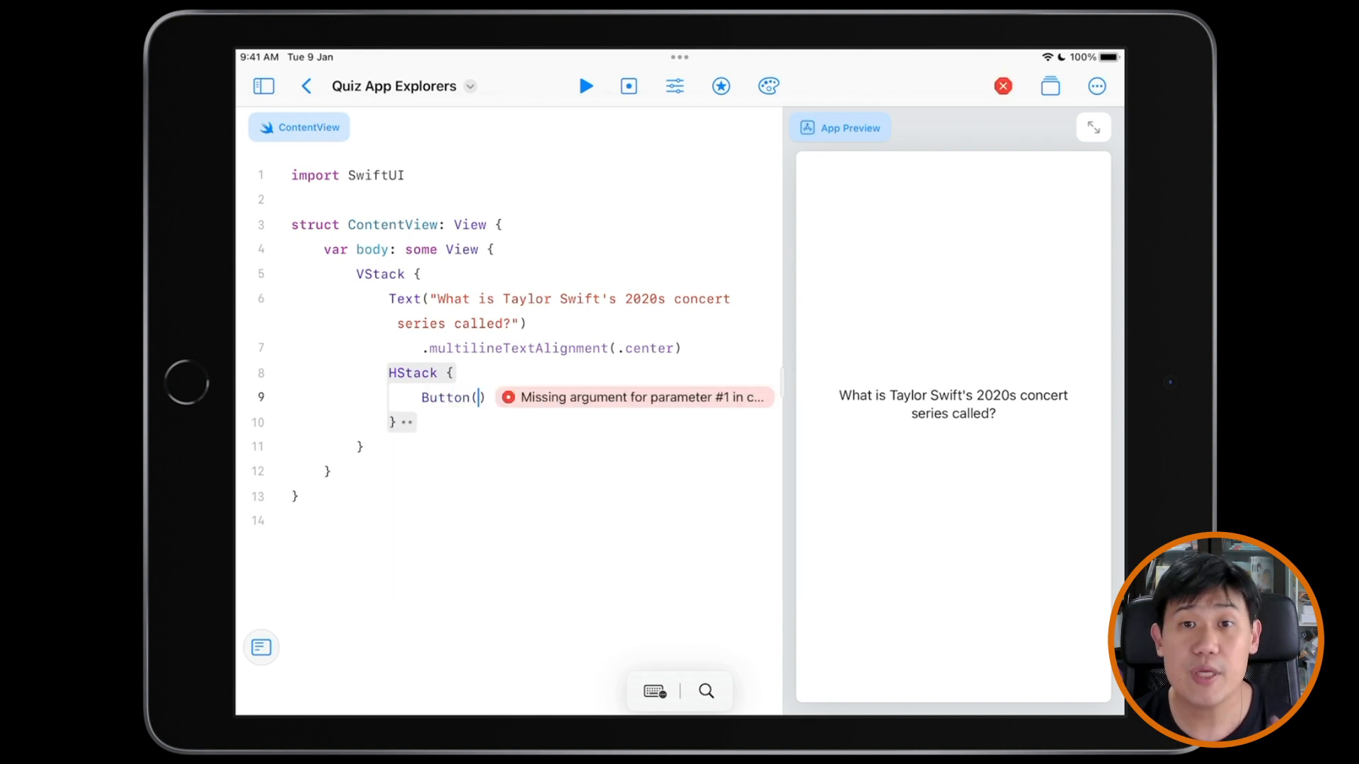
pyautogui.write('""')
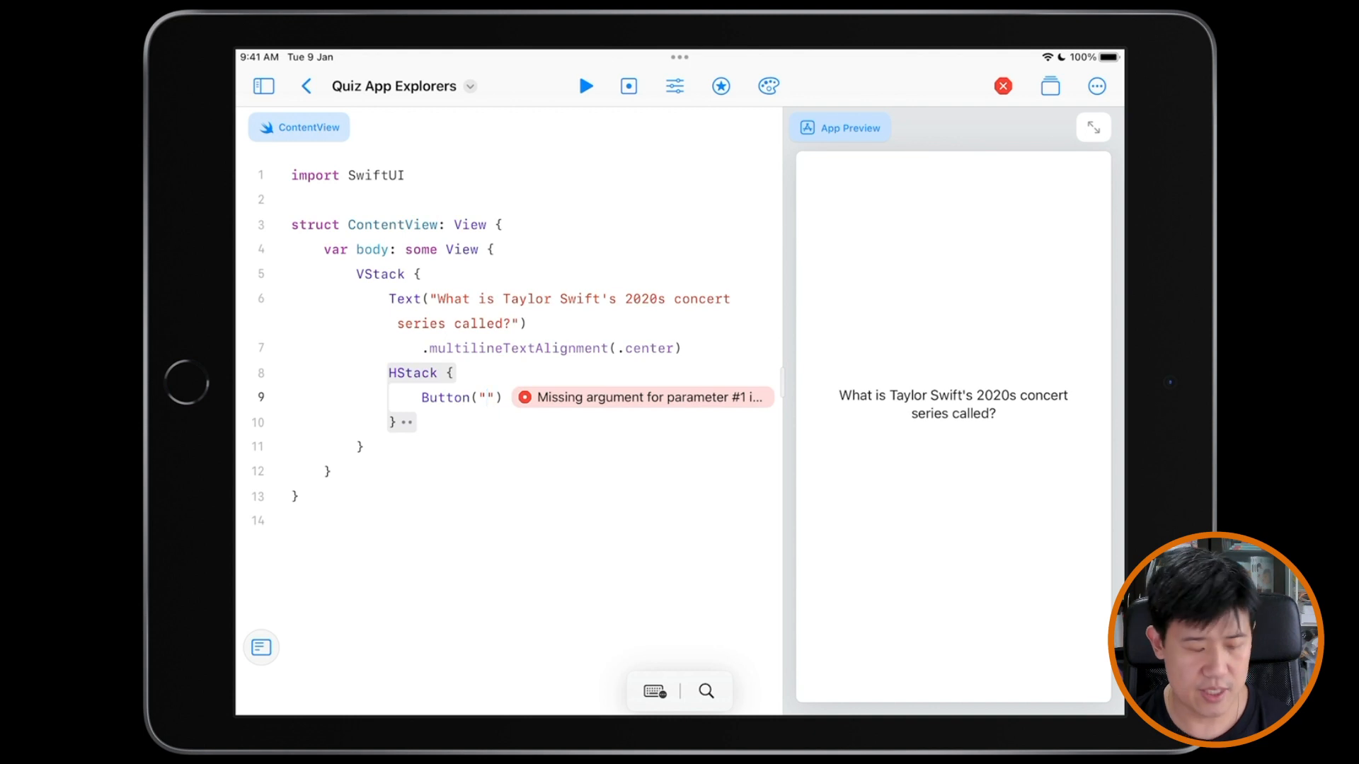
pyautogui.write('The Eras T')
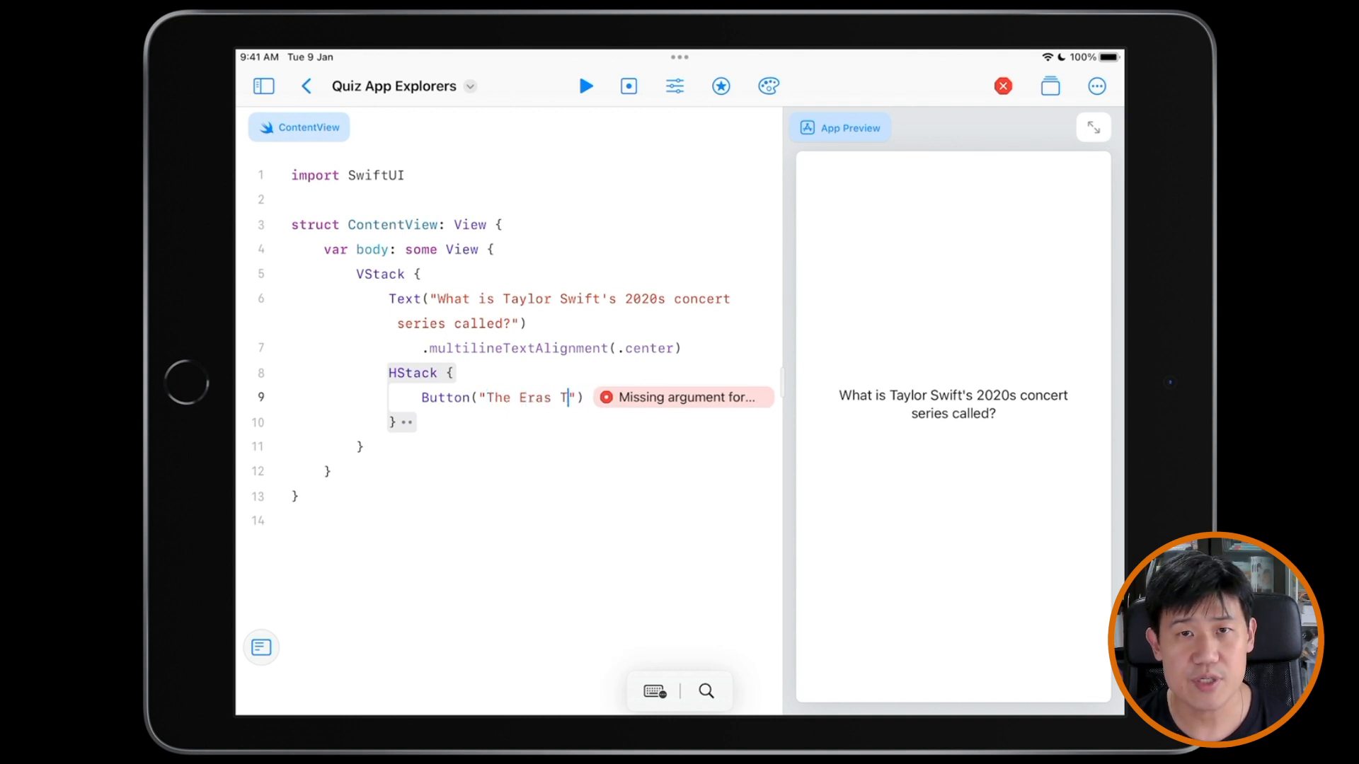
pyautogui.write('our')
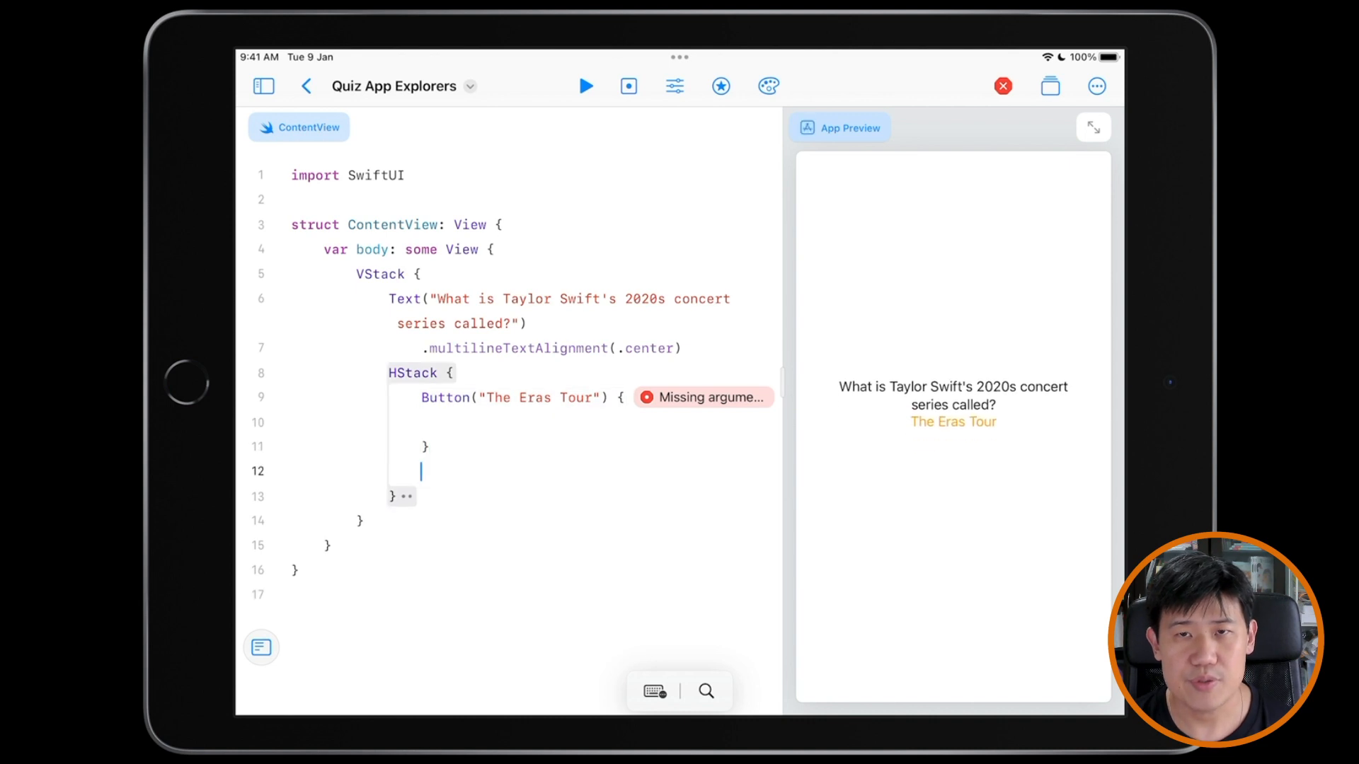
pyautogui.write('.buttonStyle(.bo')
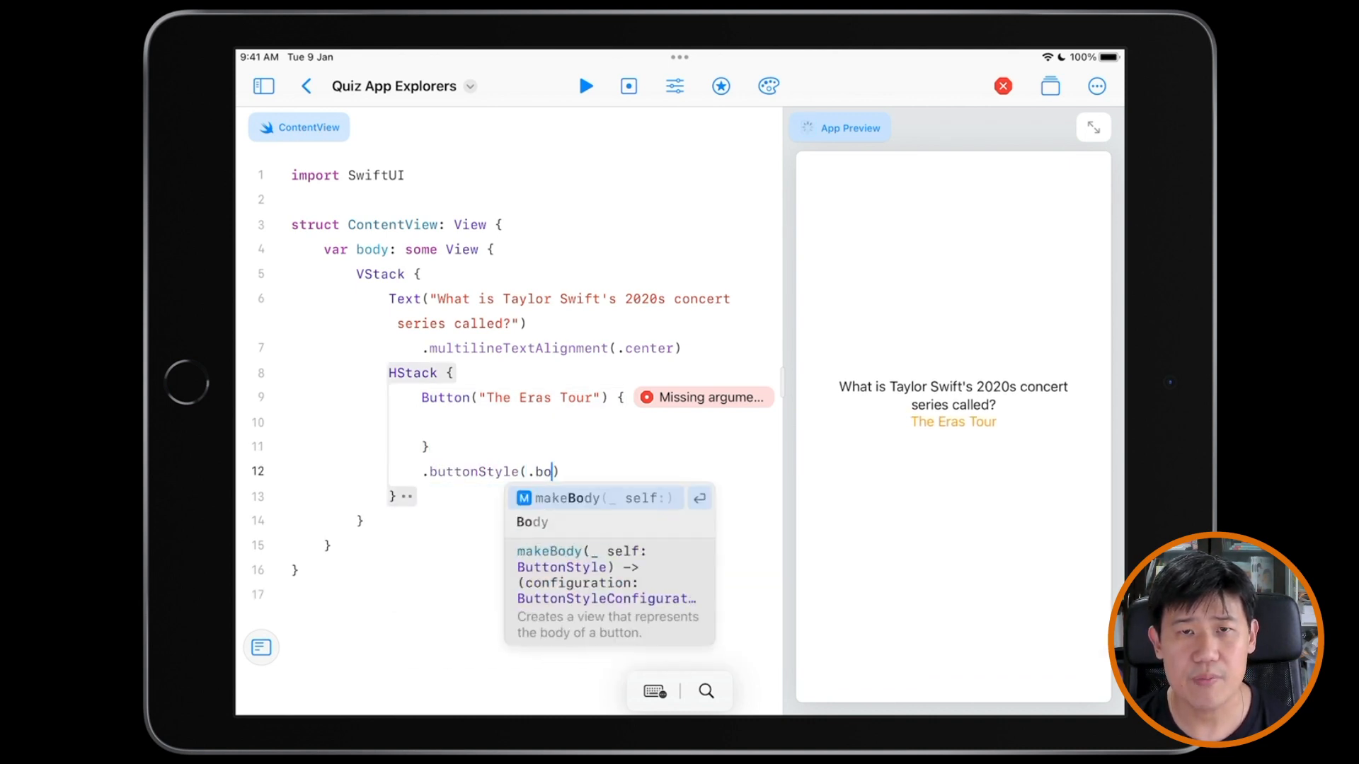
pyautogui.write('borderedProm')
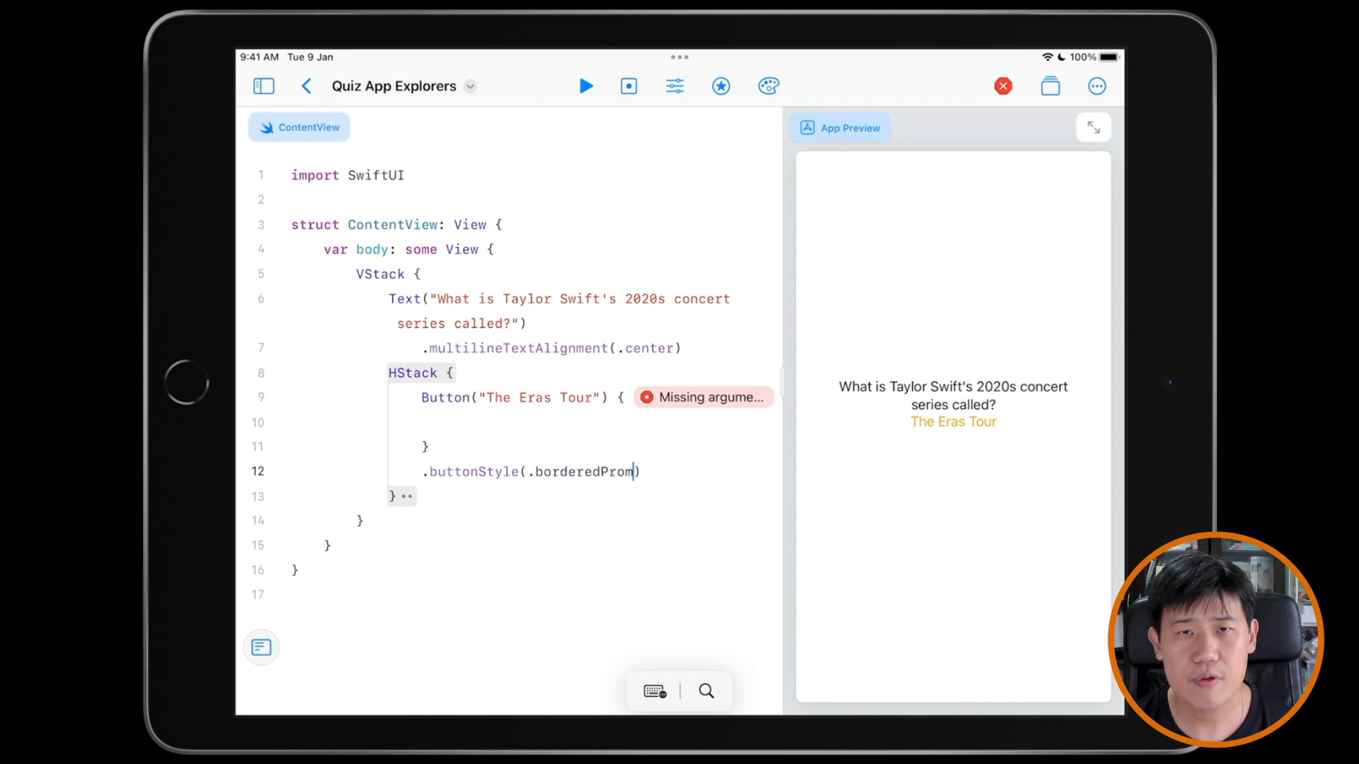
pyautogui.write('inent)')
pyautogui.write('B')
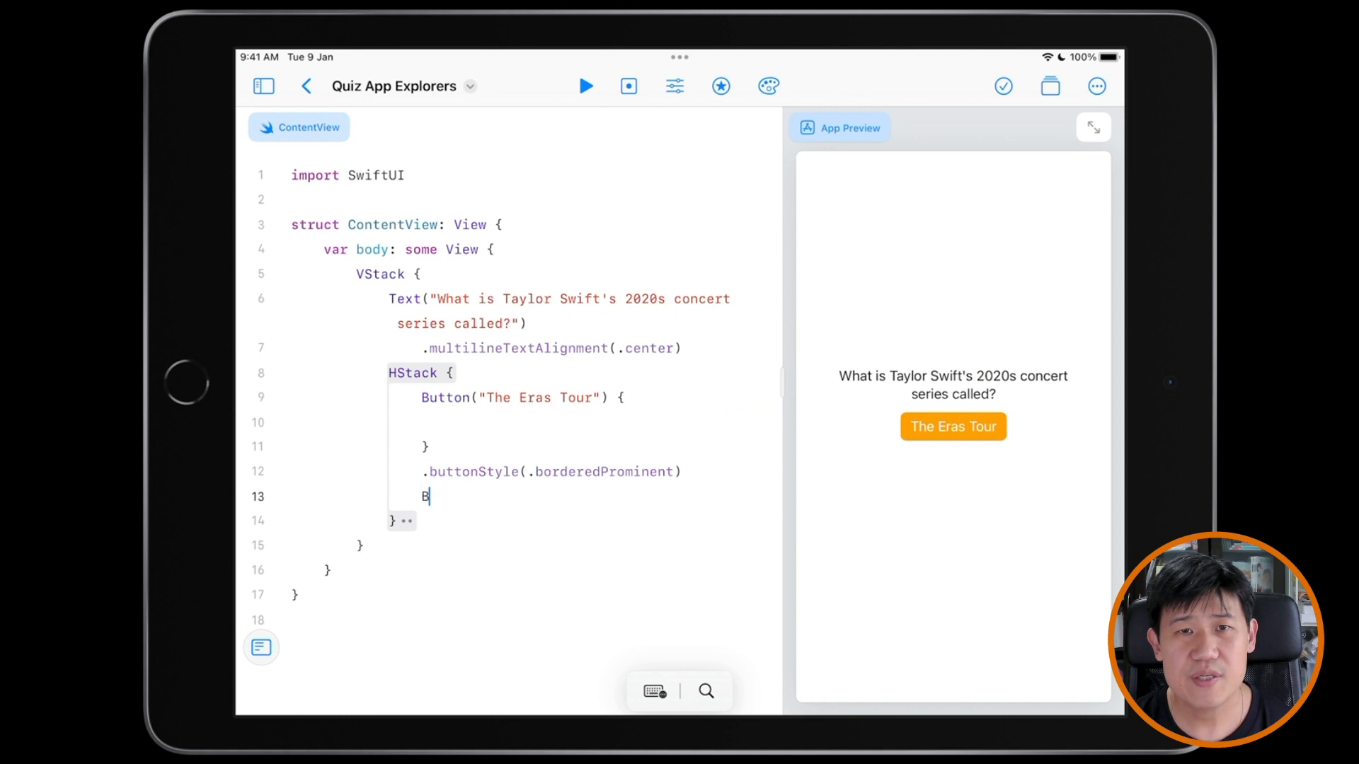
# Add a 'The (Syntax) Errors Tour' bordered-prominent Button and begin a second HStack.
pyautogui.write('utton("The')
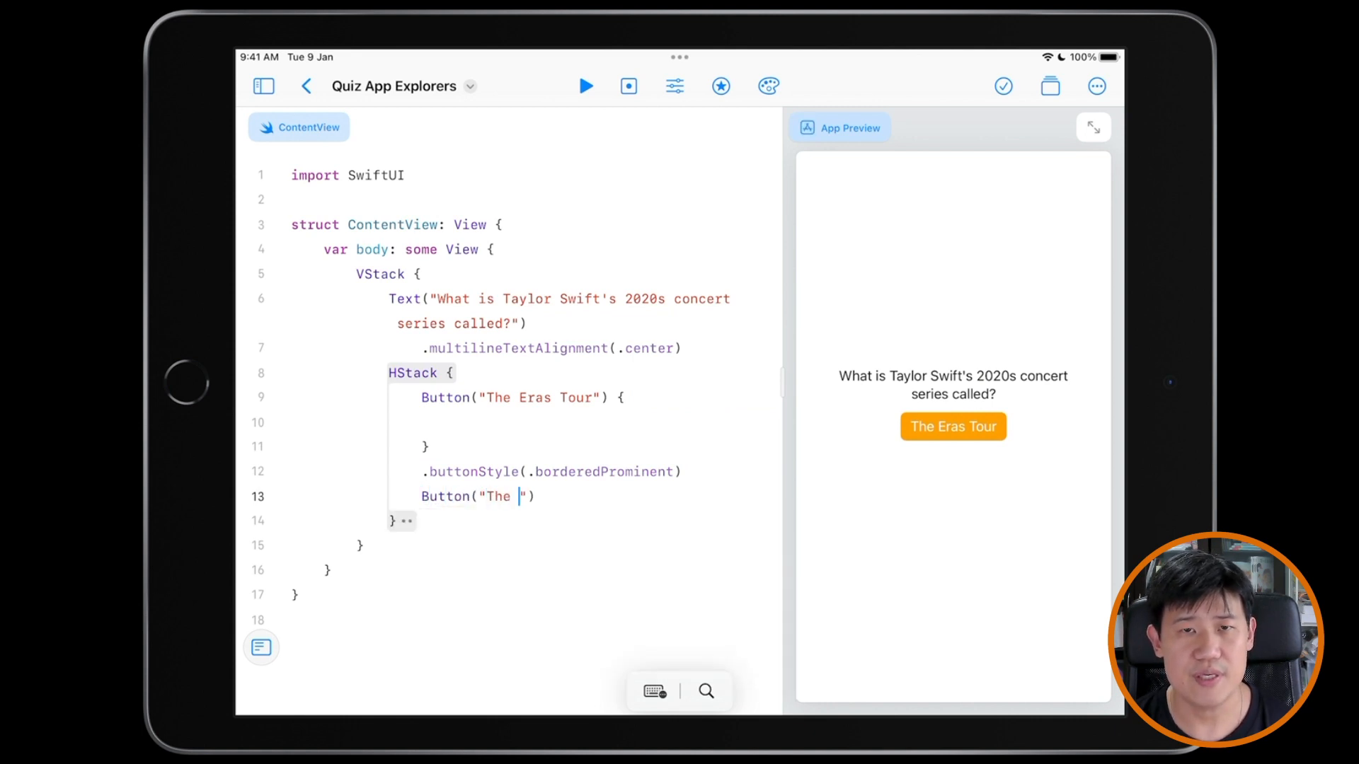
pyautogui.write('(Syntax) Errors Tour')
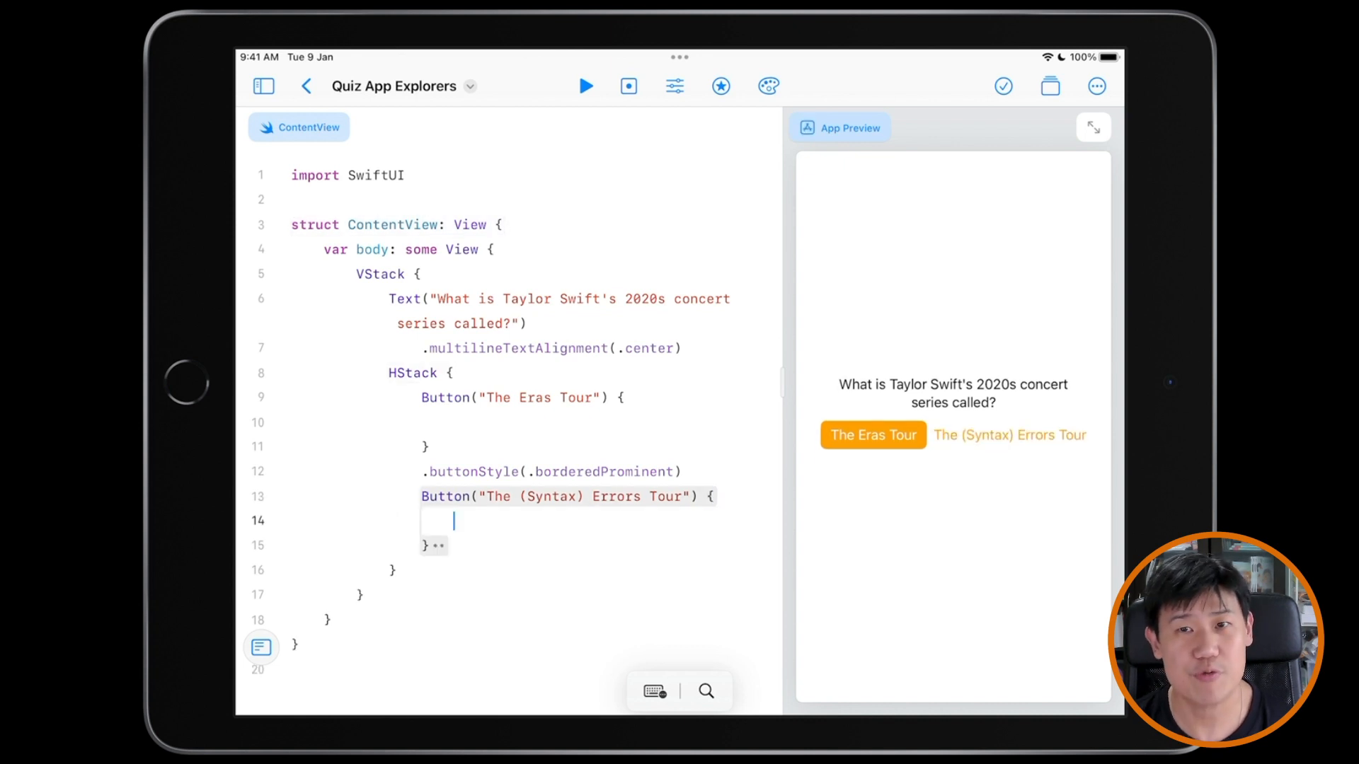
pyautogui.write('.buttonStyle(.borderedProminent)')
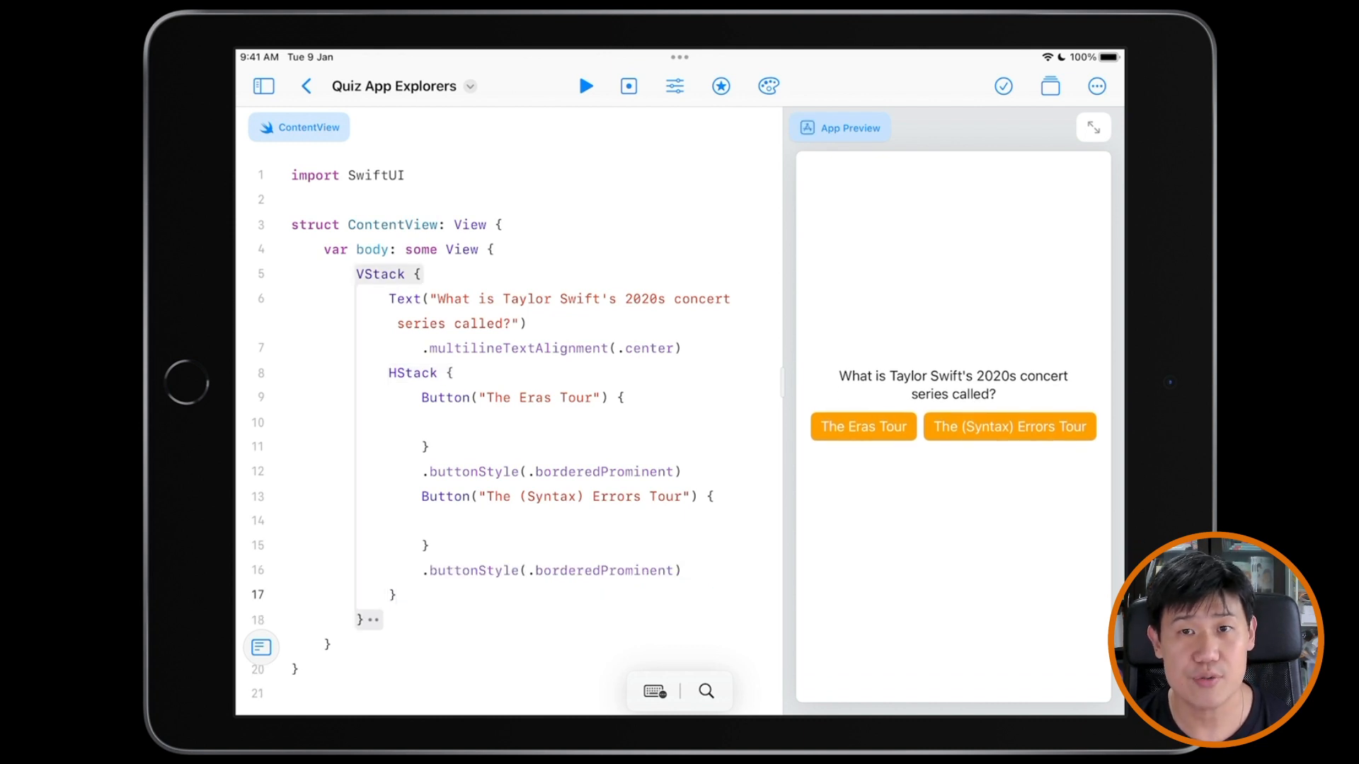
pyautogui.write('HStack {')
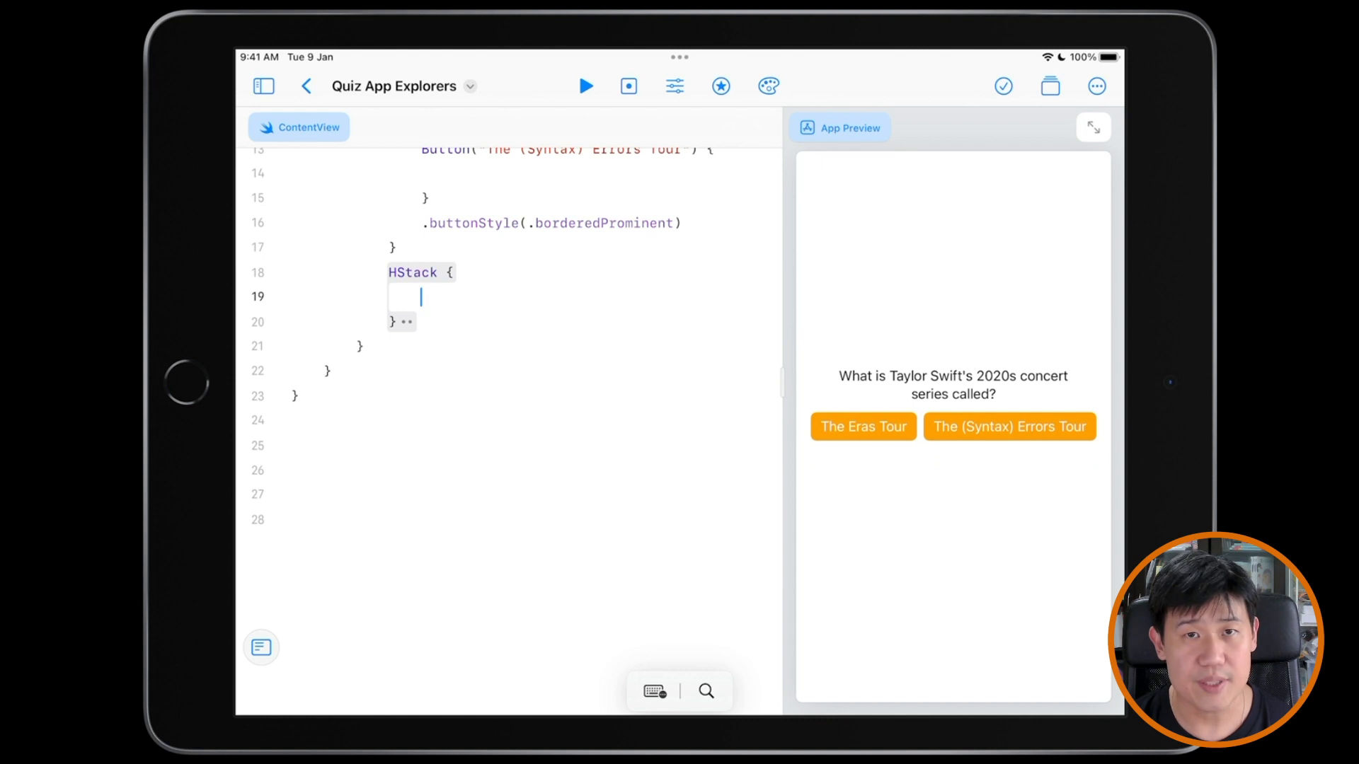
# Fill the second HStack with 'The Aromas Tour' and 'The Areas Tour' bordered-prominent buttons.
pyautogui.write('Button("The")')
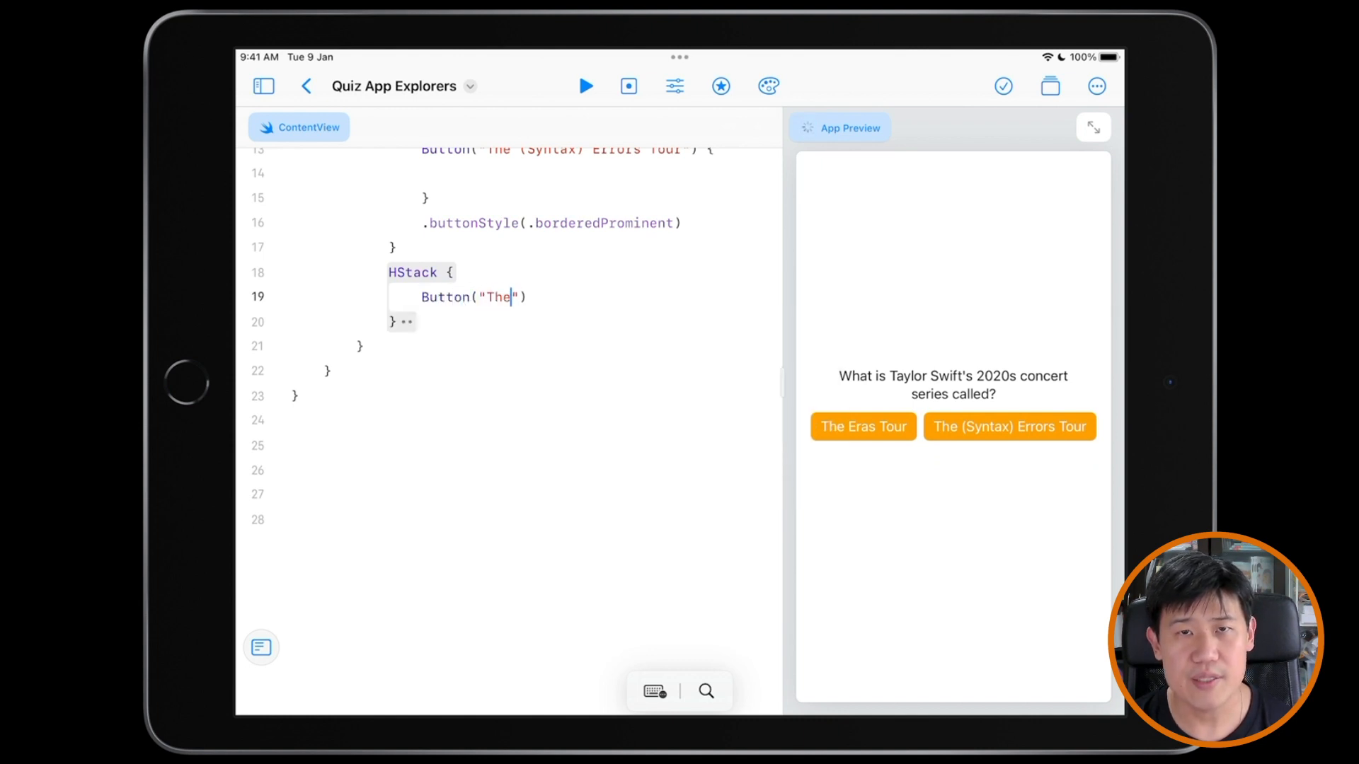
pyautogui.write('Aromas Tour')
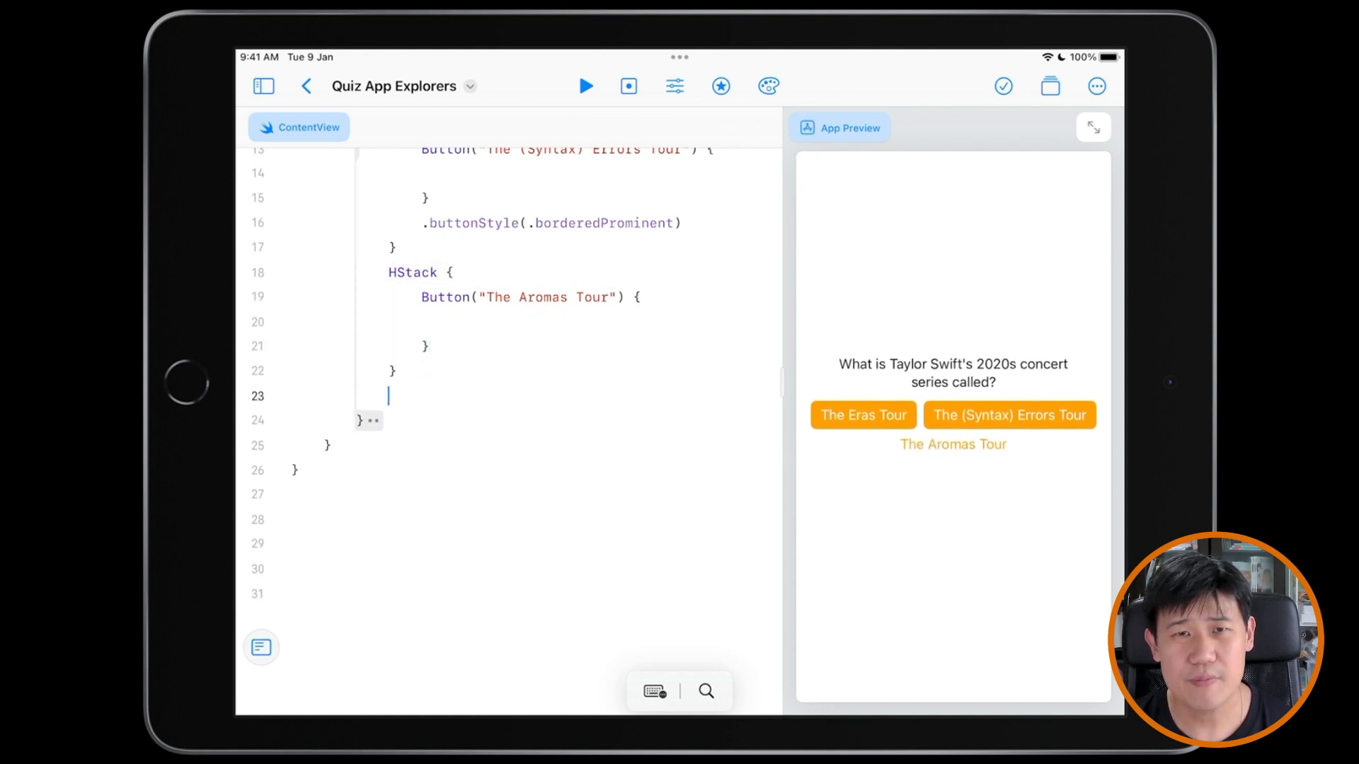
pyautogui.write('.buttonStyle(.borderedProminent)')
pyautogui.write('Button("The AA')
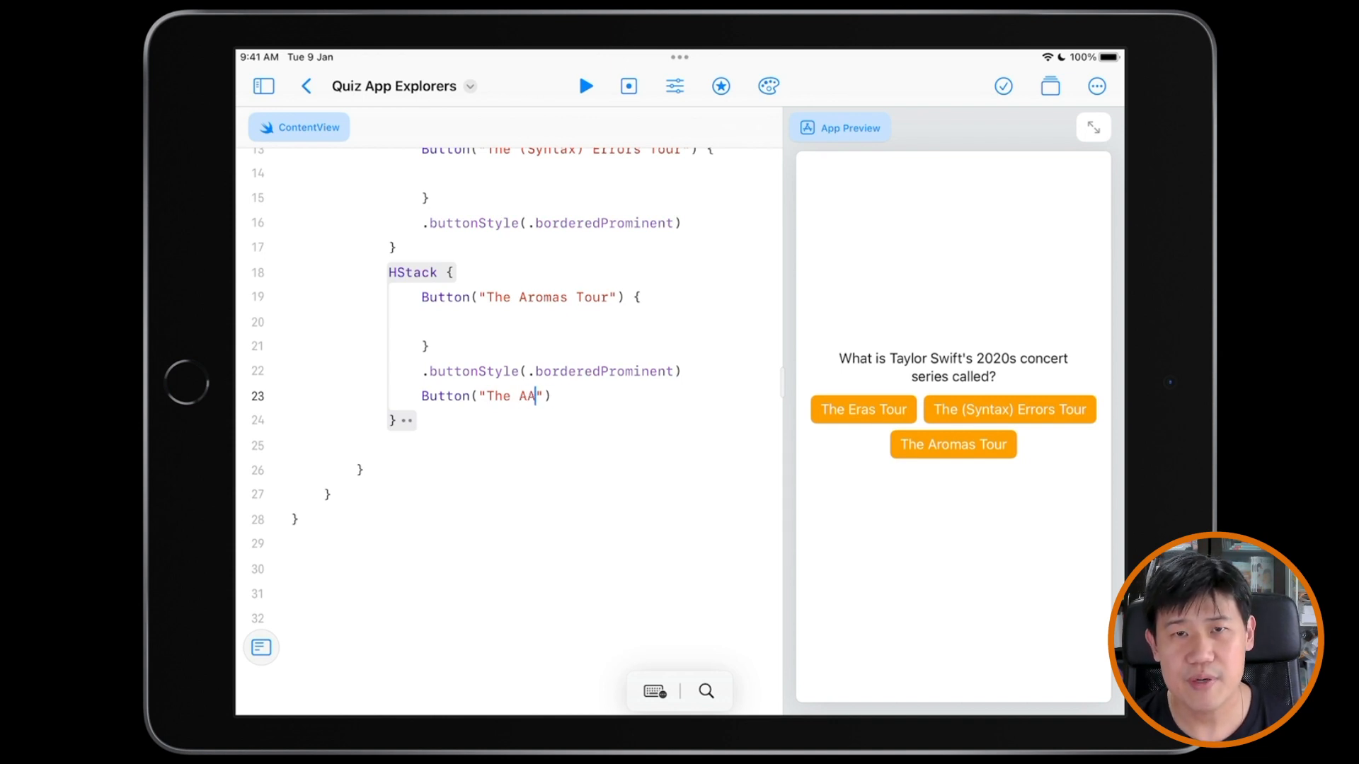
pyautogui.write('reas Tour')
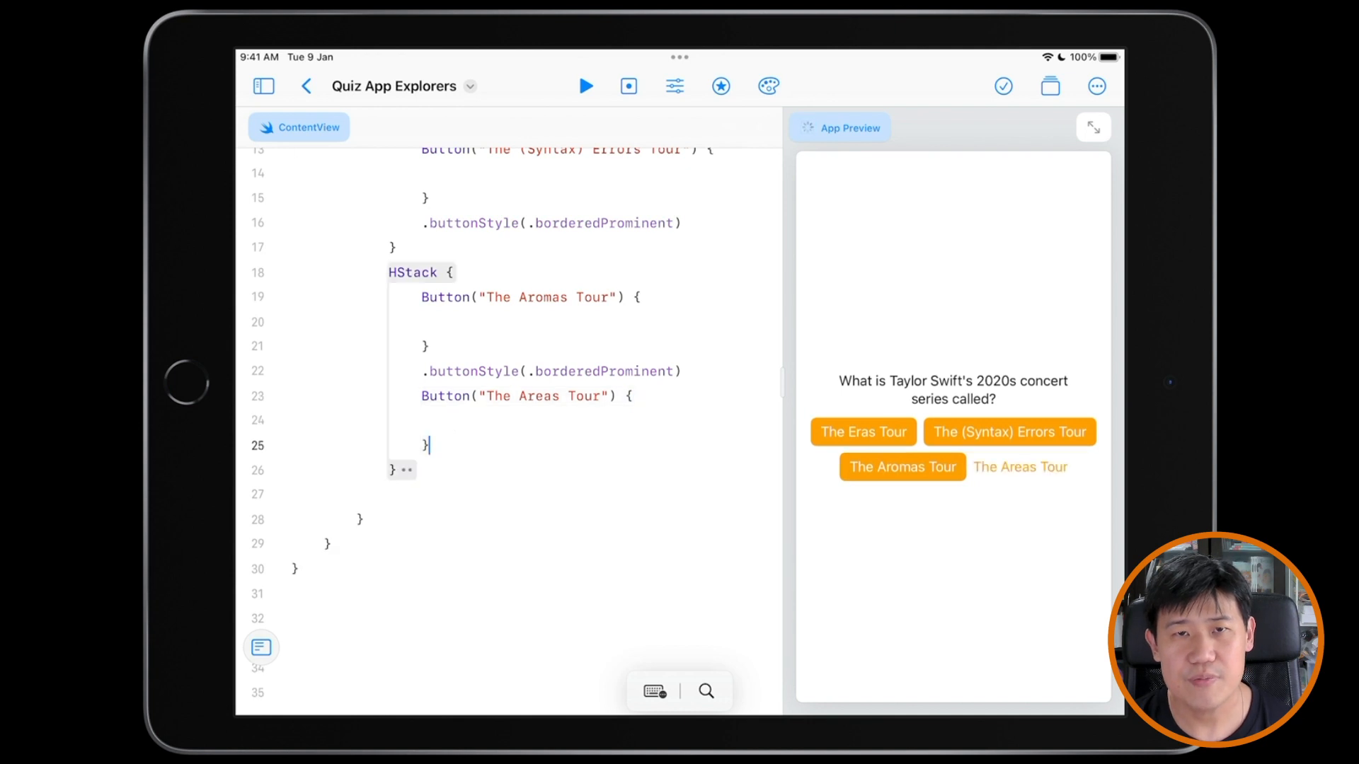
pyautogui.write('.buttonStyle(.borderedProminent)')
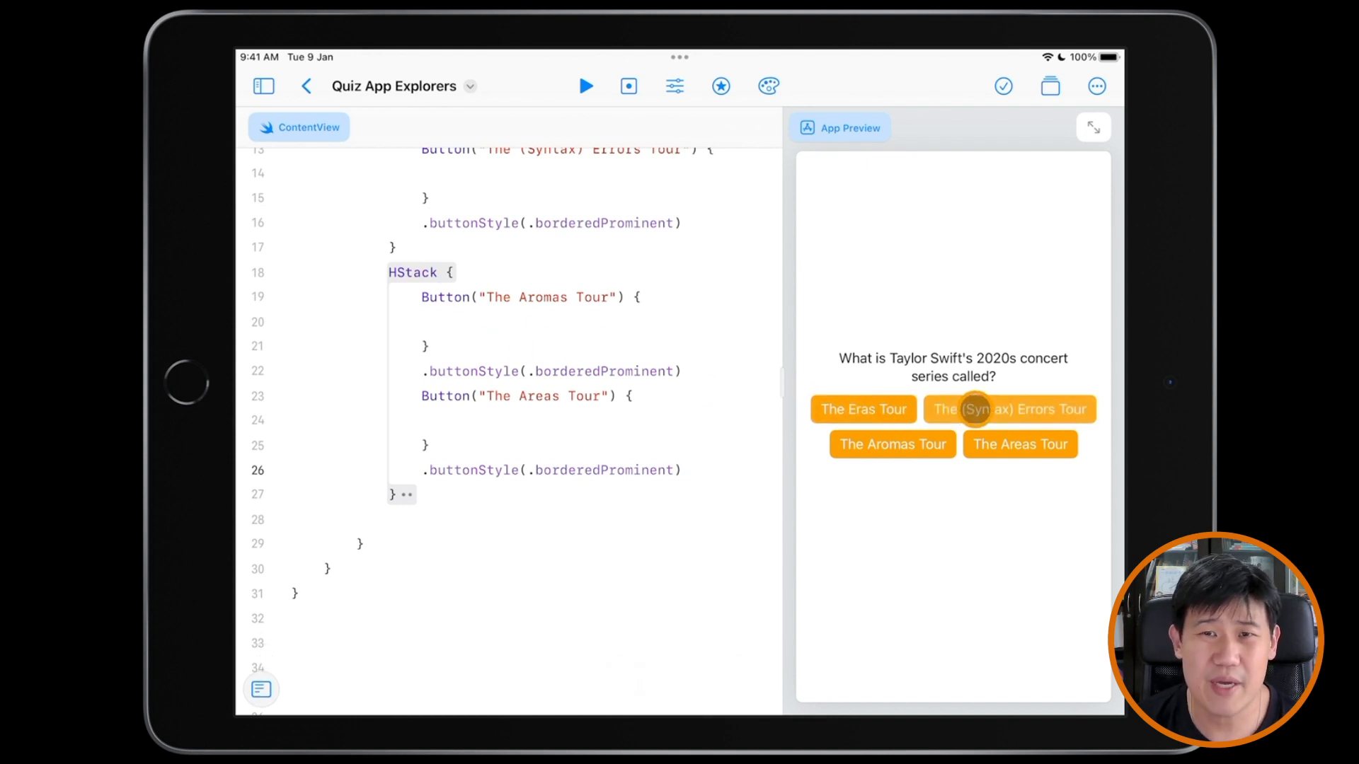
pyautogui.moveTo(1022, 445)
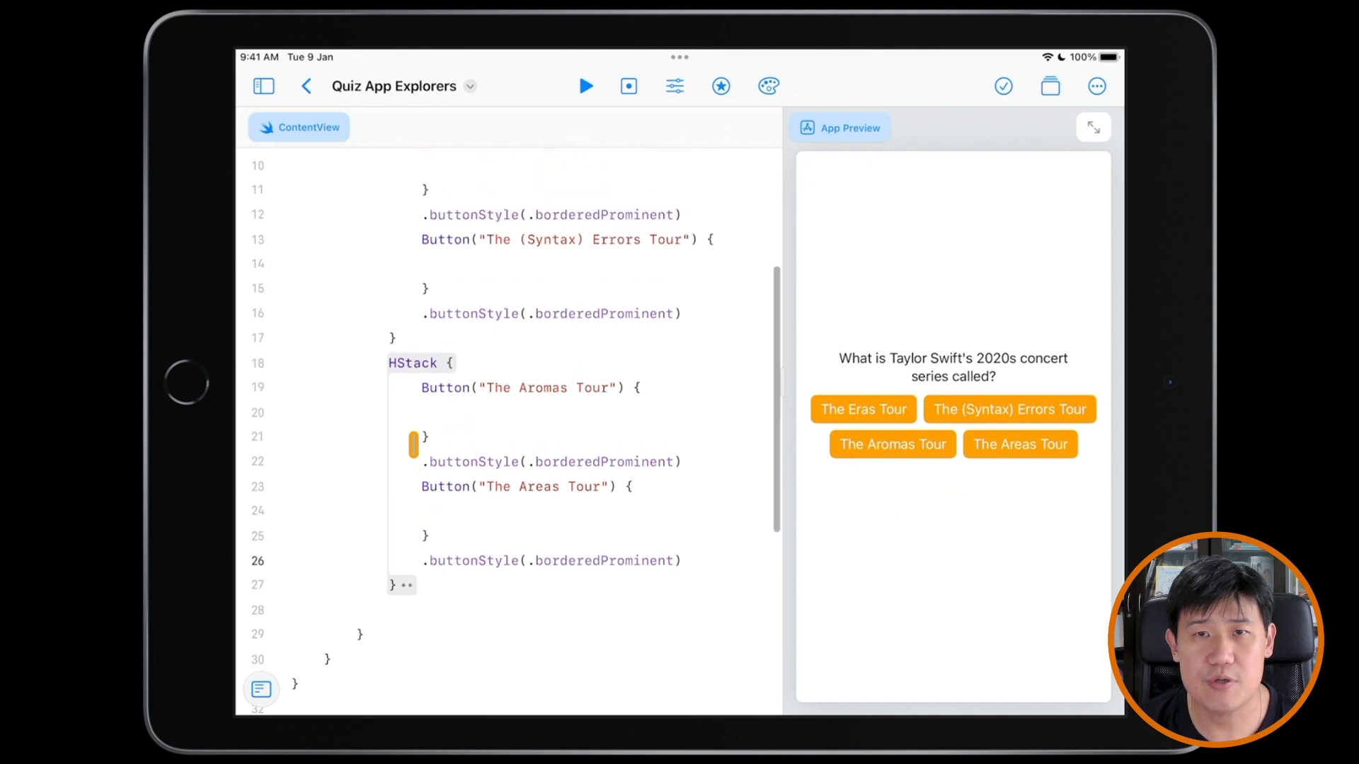
pyautogui.scroll(-3)
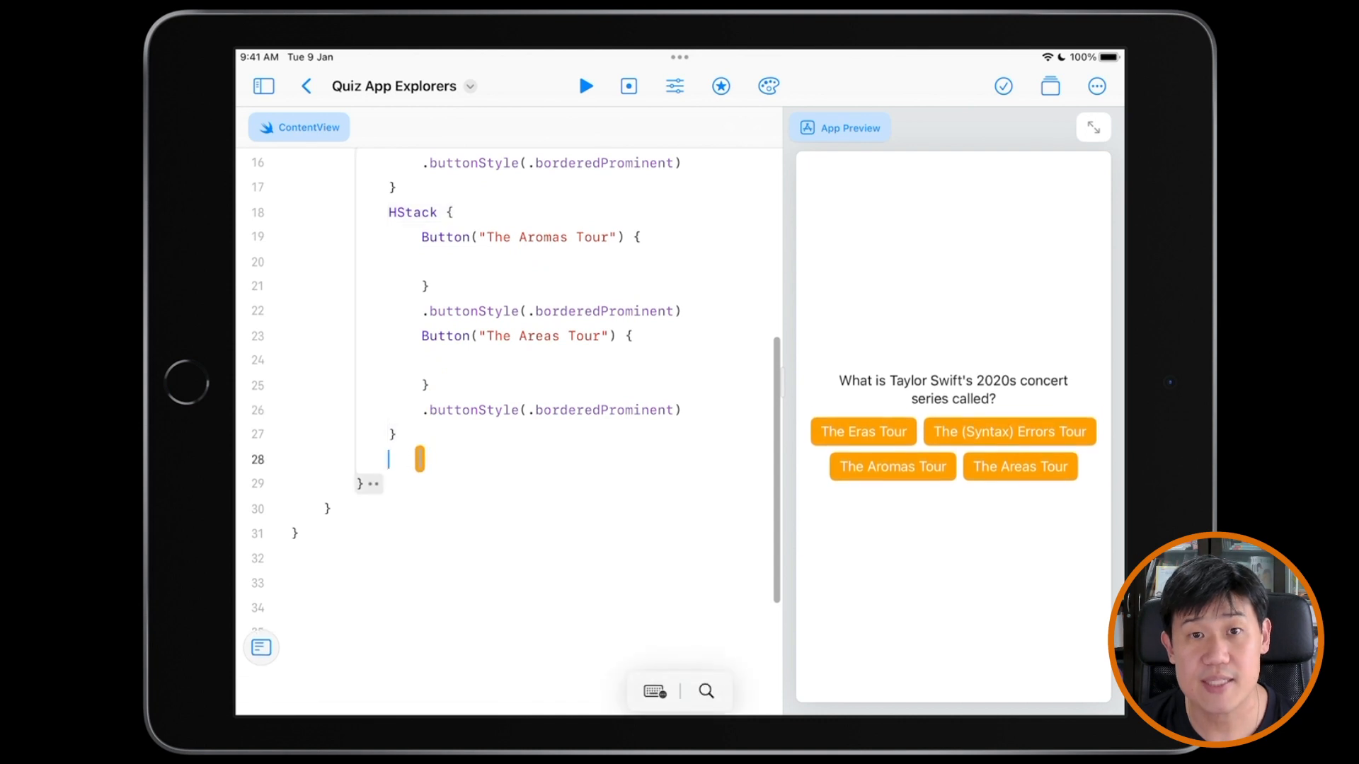
# Add a Text(correctOrWrong) feedback view below the answer grid.
pyautogui.write('Text')
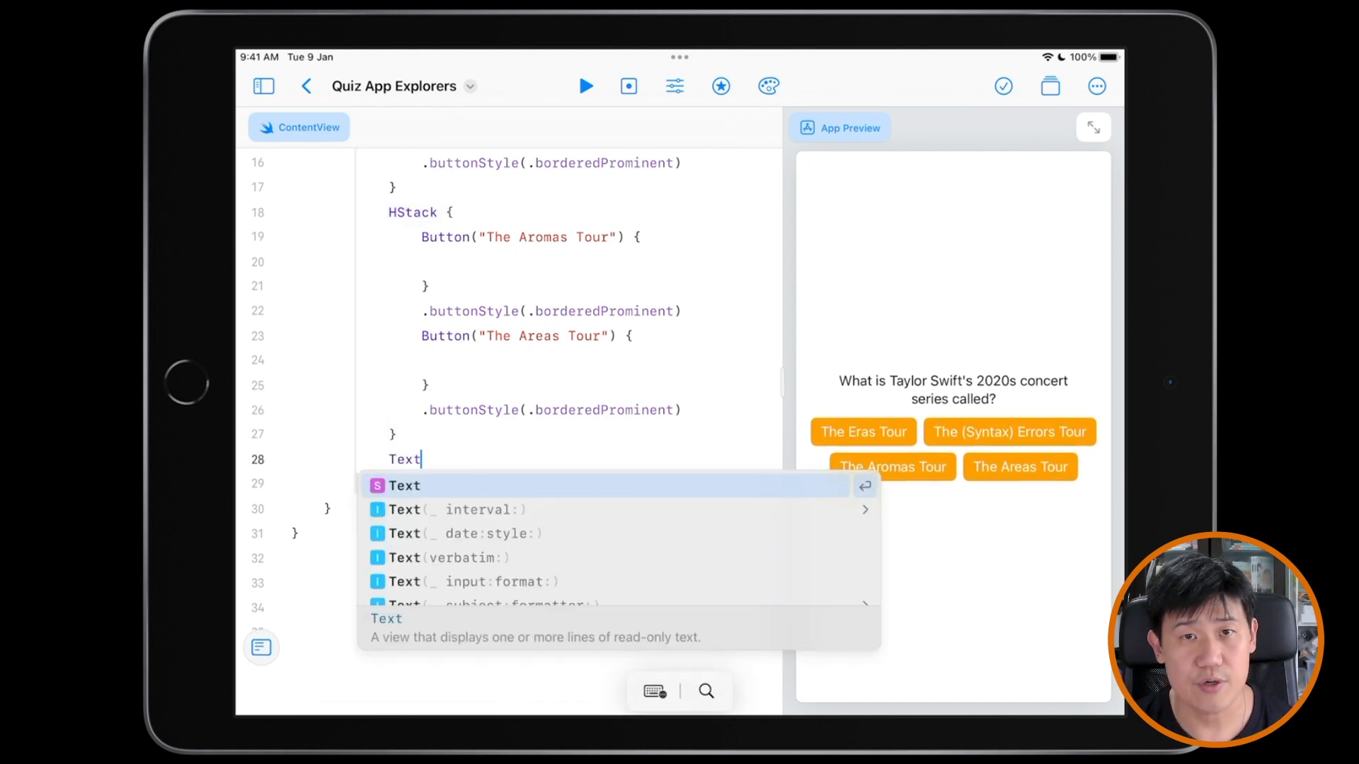
pyautogui.click(405, 486)
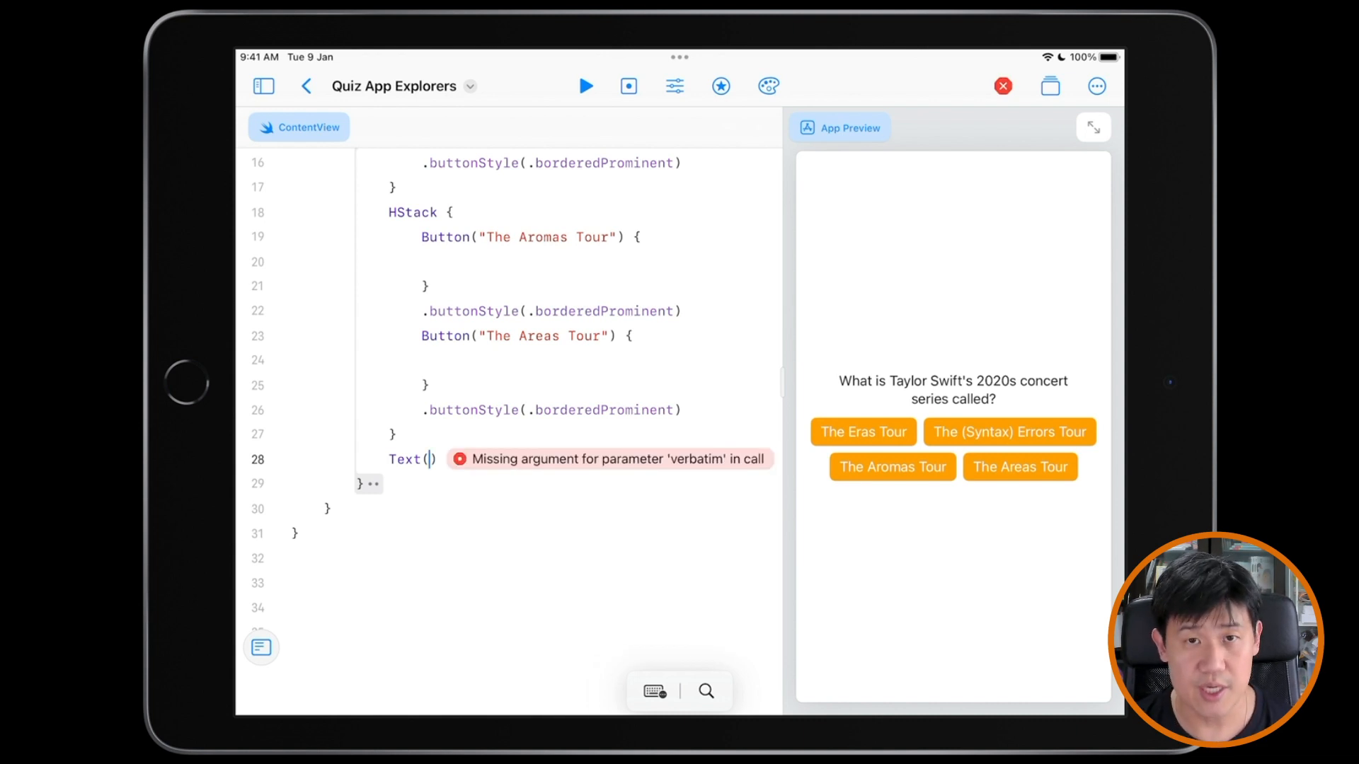
pyautogui.write('correctOrW')
pyautogui.write('@')
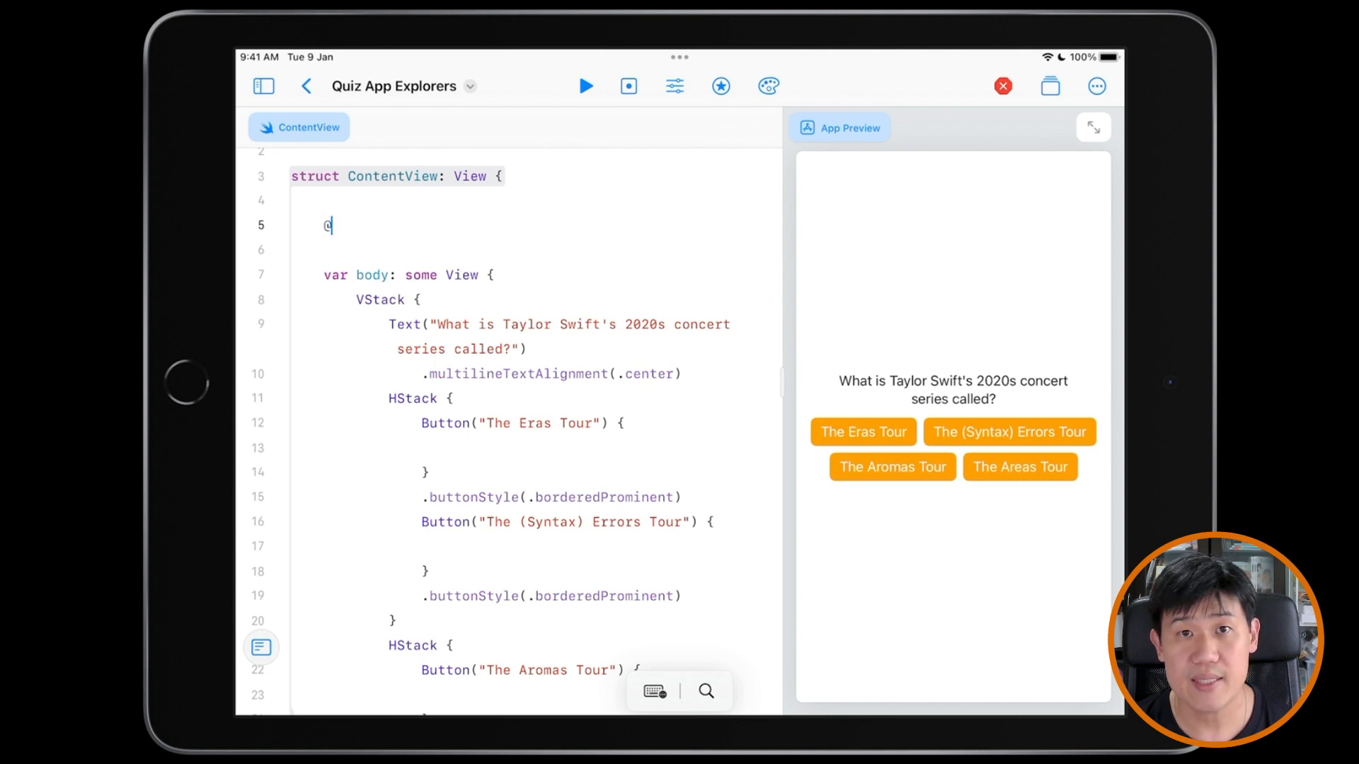
pyautogui.write('State')
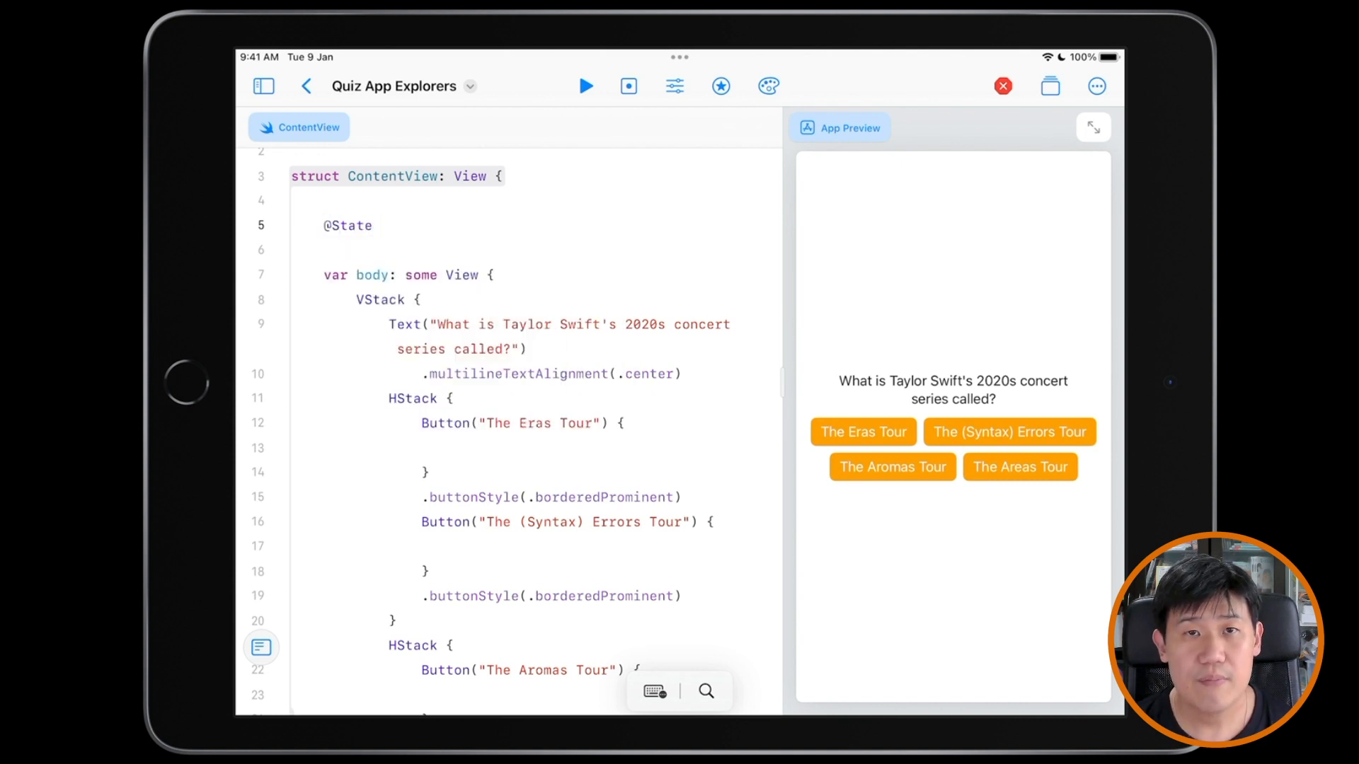
pyautogui.write('private var cor')
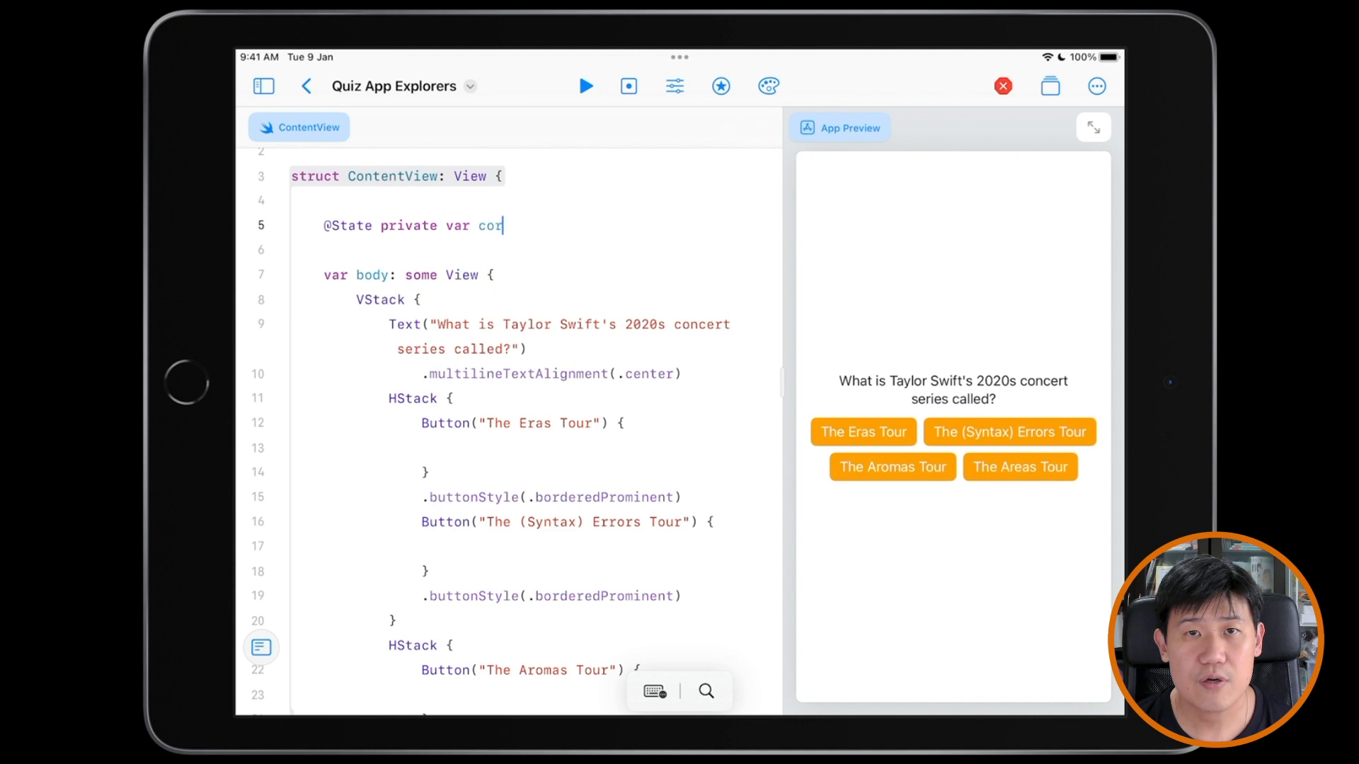
pyautogui.write('rectOrWrong =')
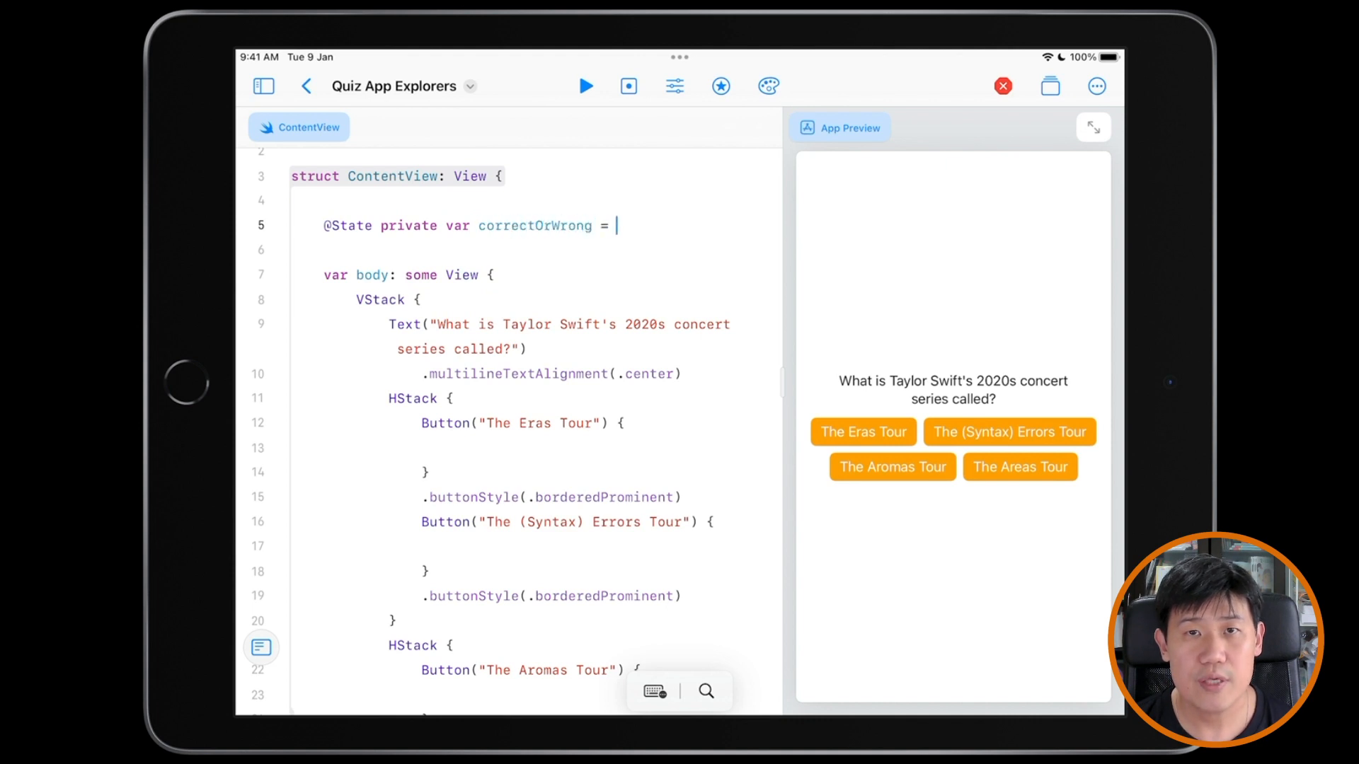
pyautogui.write('""')
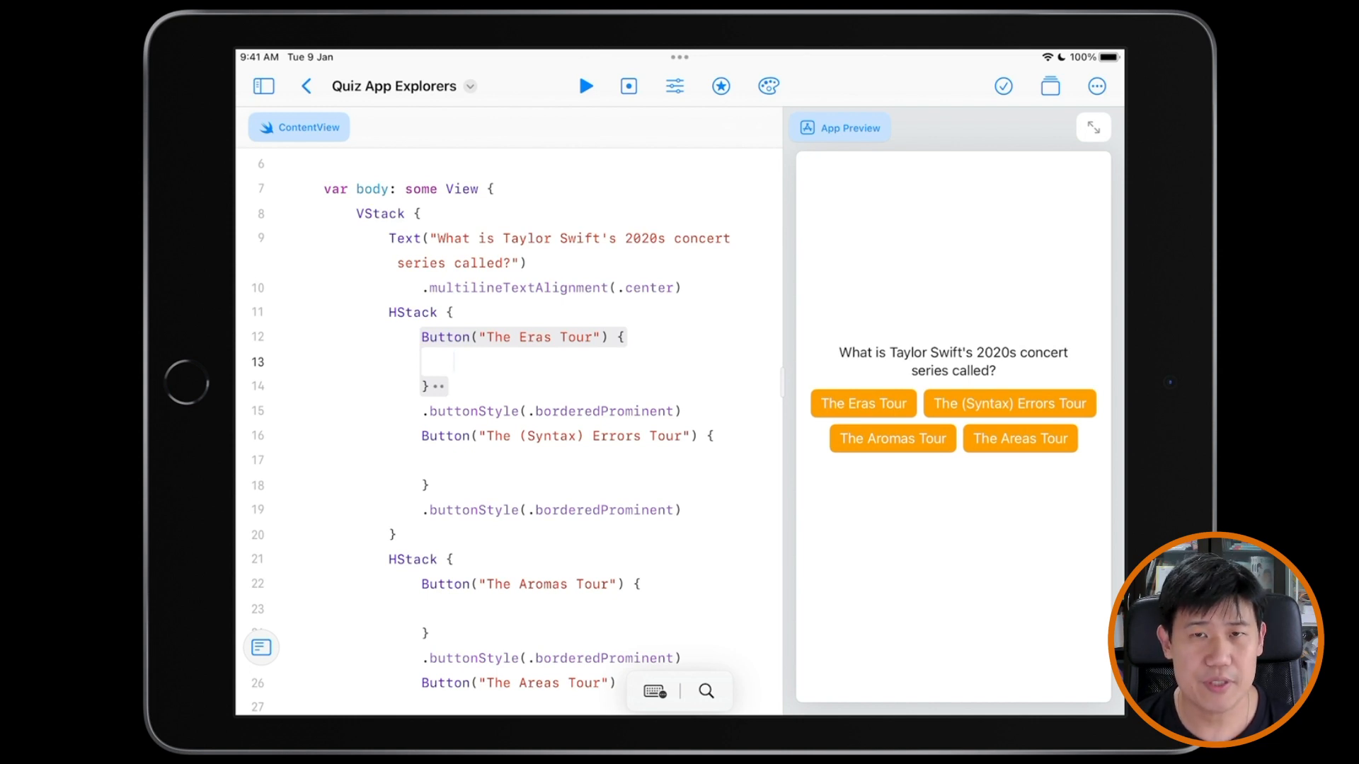
# Make The Eras Tour button set correctOrWrong to "You are correct.".
pyautogui.write('correctOrWrong = "')
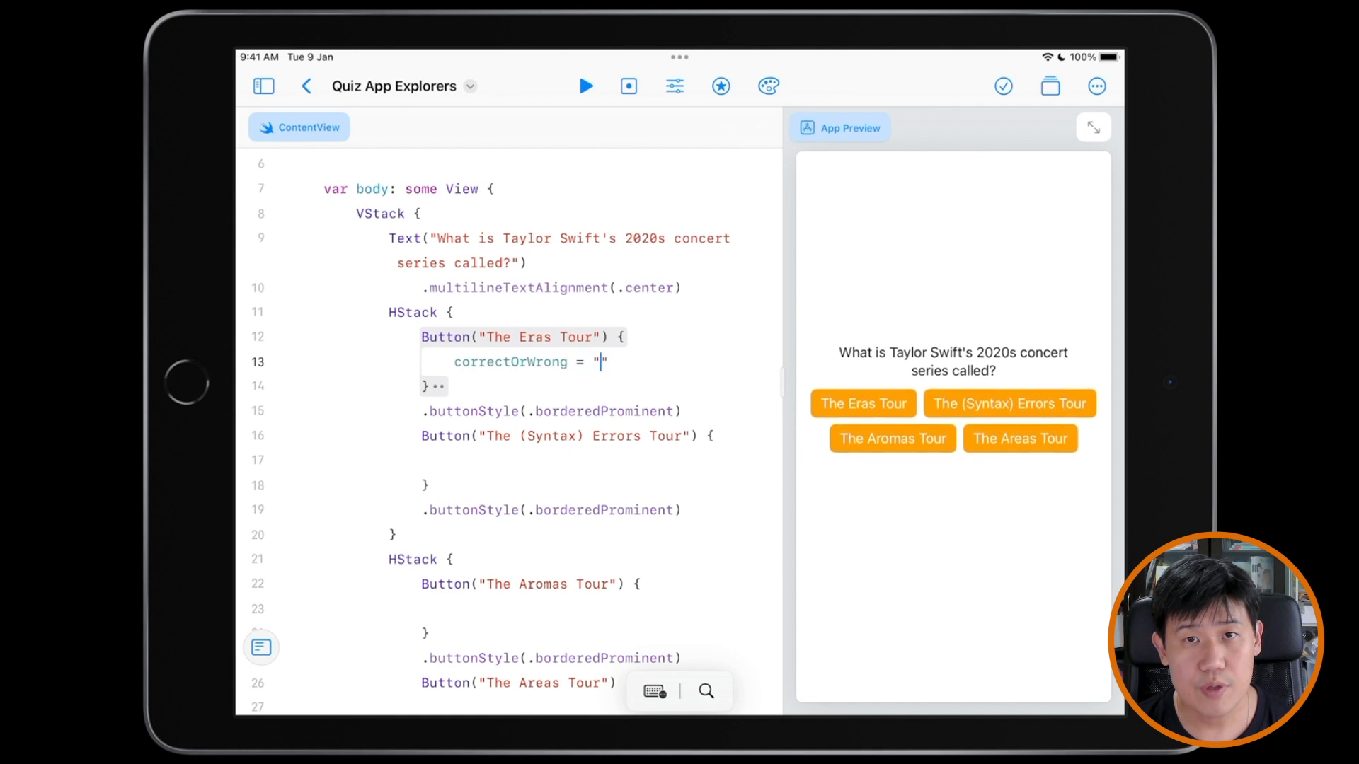
pyautogui.write('You are corre')
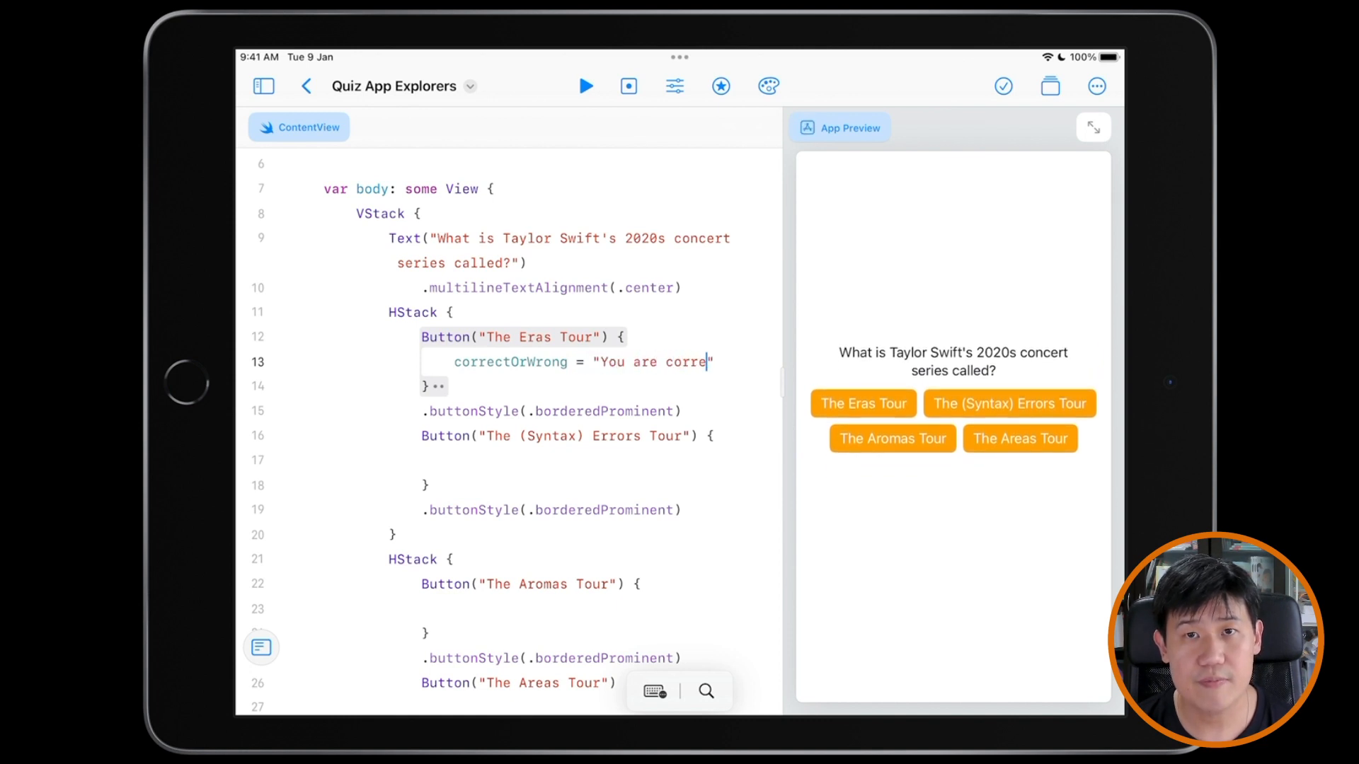
pyautogui.write('ct."')
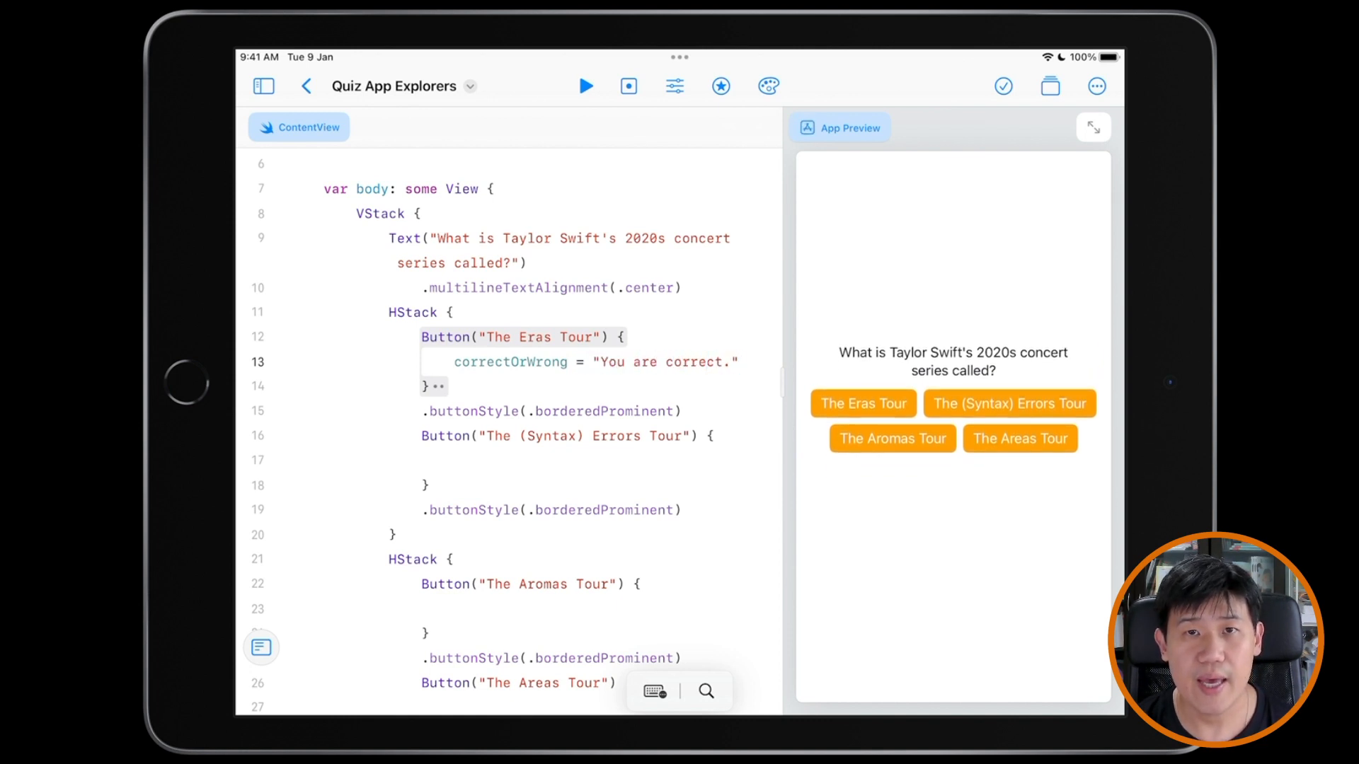
# Make the other three buttons set correctOrWrong to "You are wrong.".
pyautogui.write('correctOrWrong = "You"')
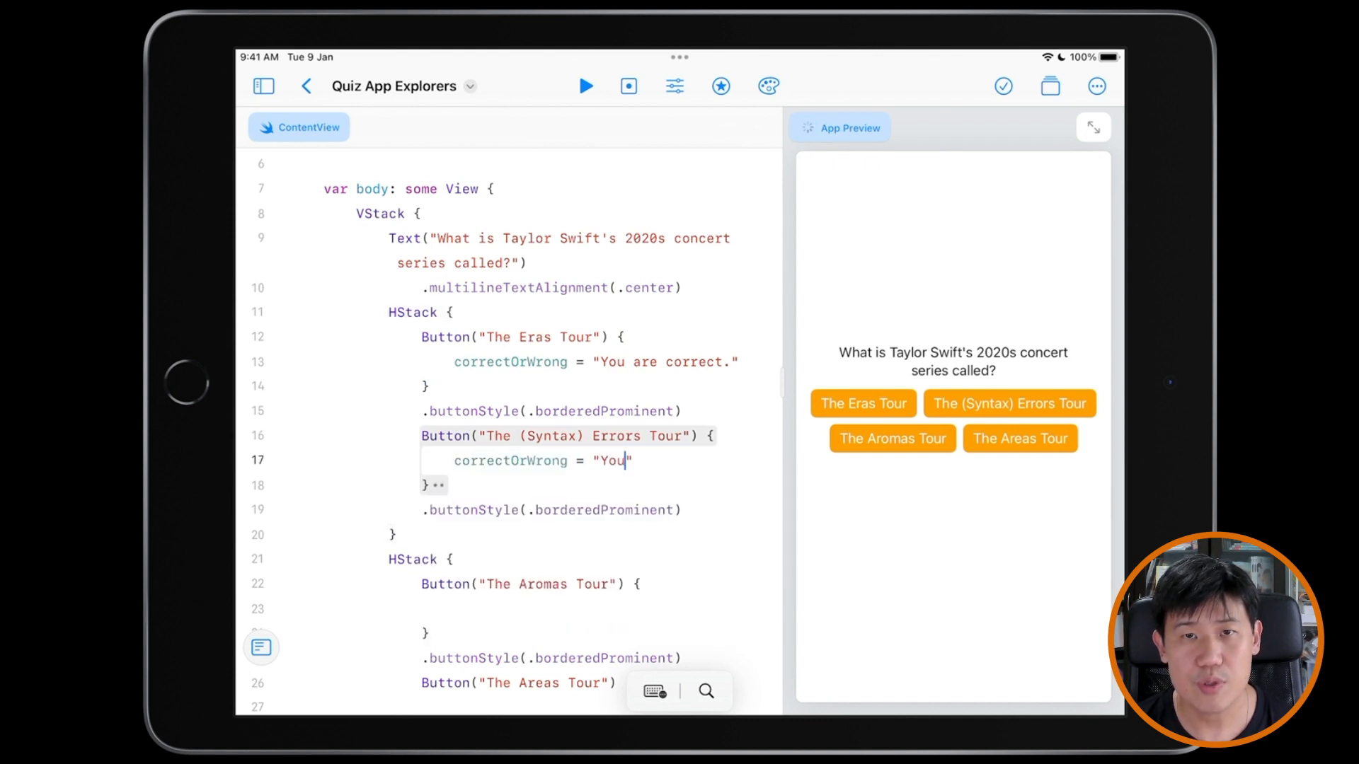
pyautogui.write('are wrong."')
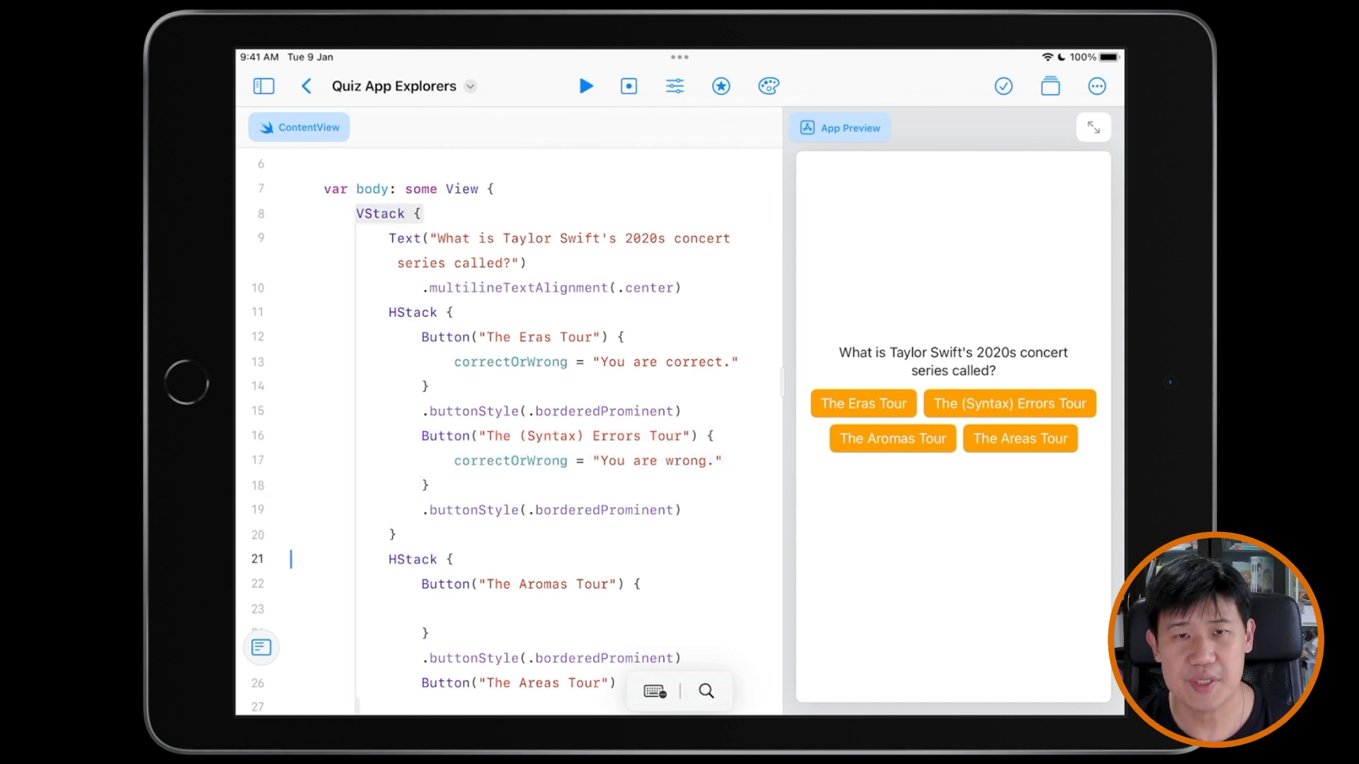
pyautogui.write('correctOrWrong = "You are wrong."')
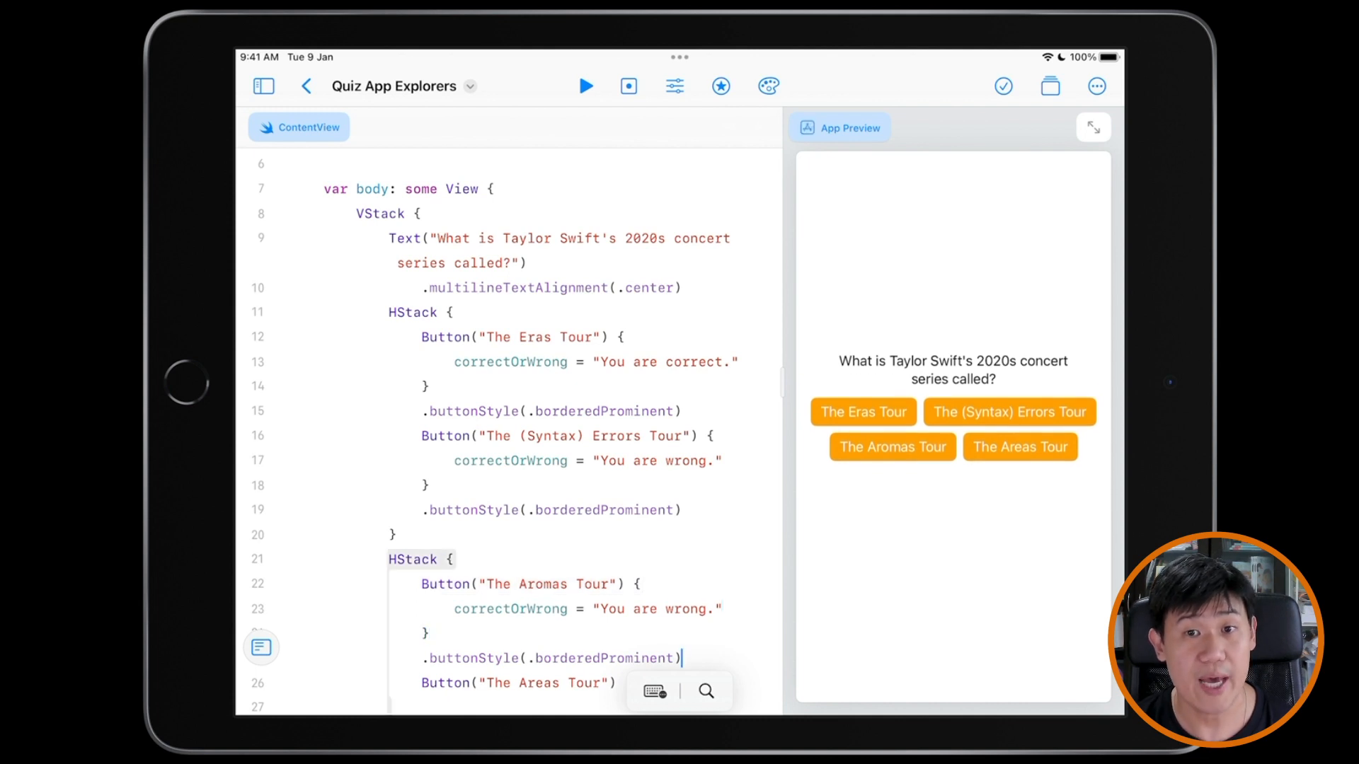
pyautogui.scroll(-3)
pyautogui.write(' {')
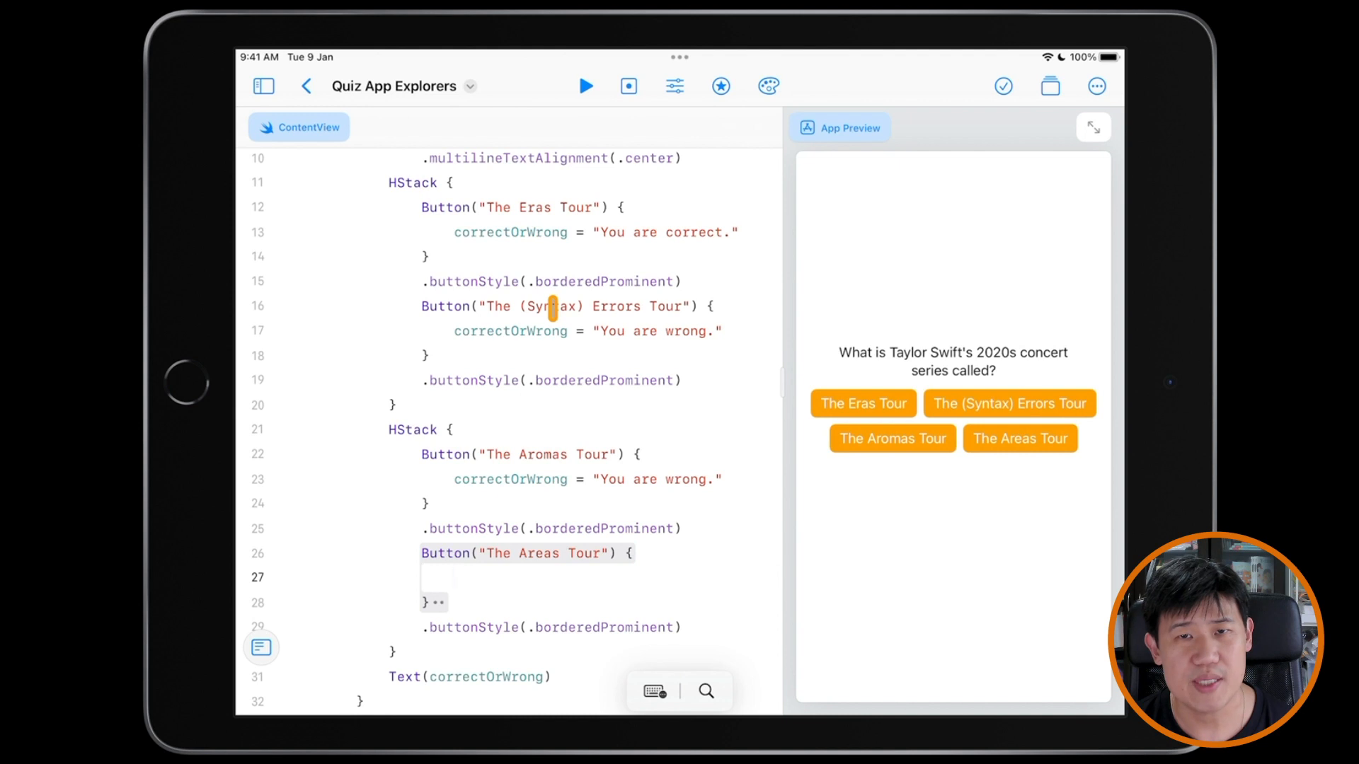
pyautogui.write('correctOrWrong = "You are wrong."')
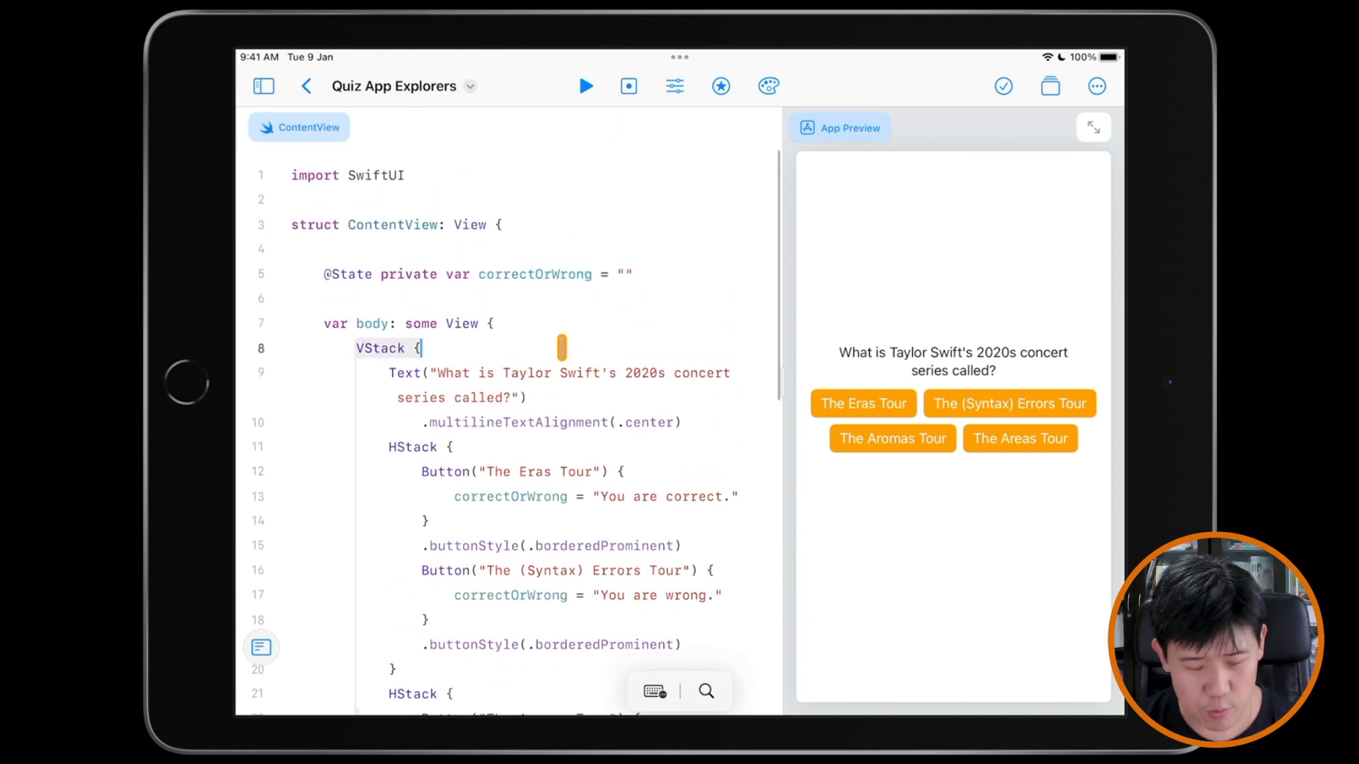
# Add '// Question' and '// Options' comments above the question and the HStacks.
pyautogui.press('Enter')
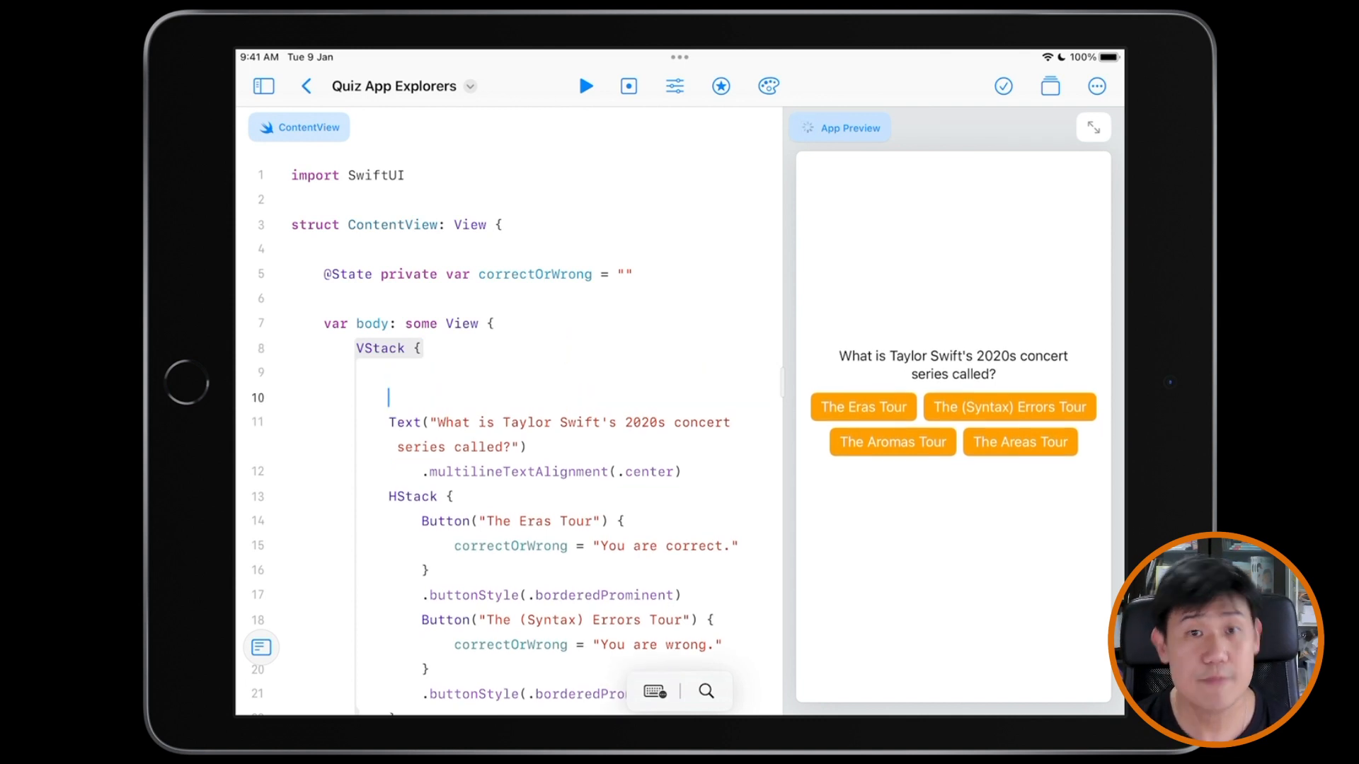
pyautogui.write('// Ques')
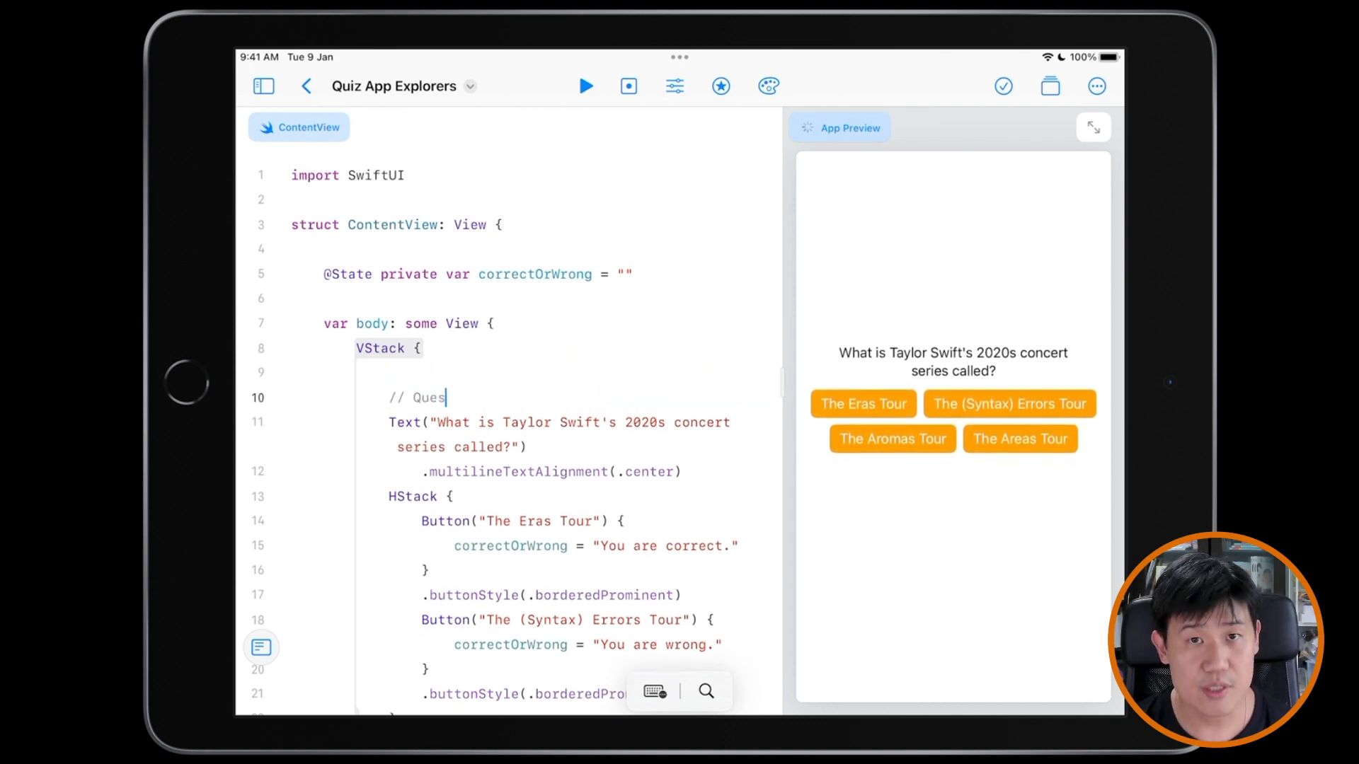
pyautogui.write('tion')
pyautogui.write('//')
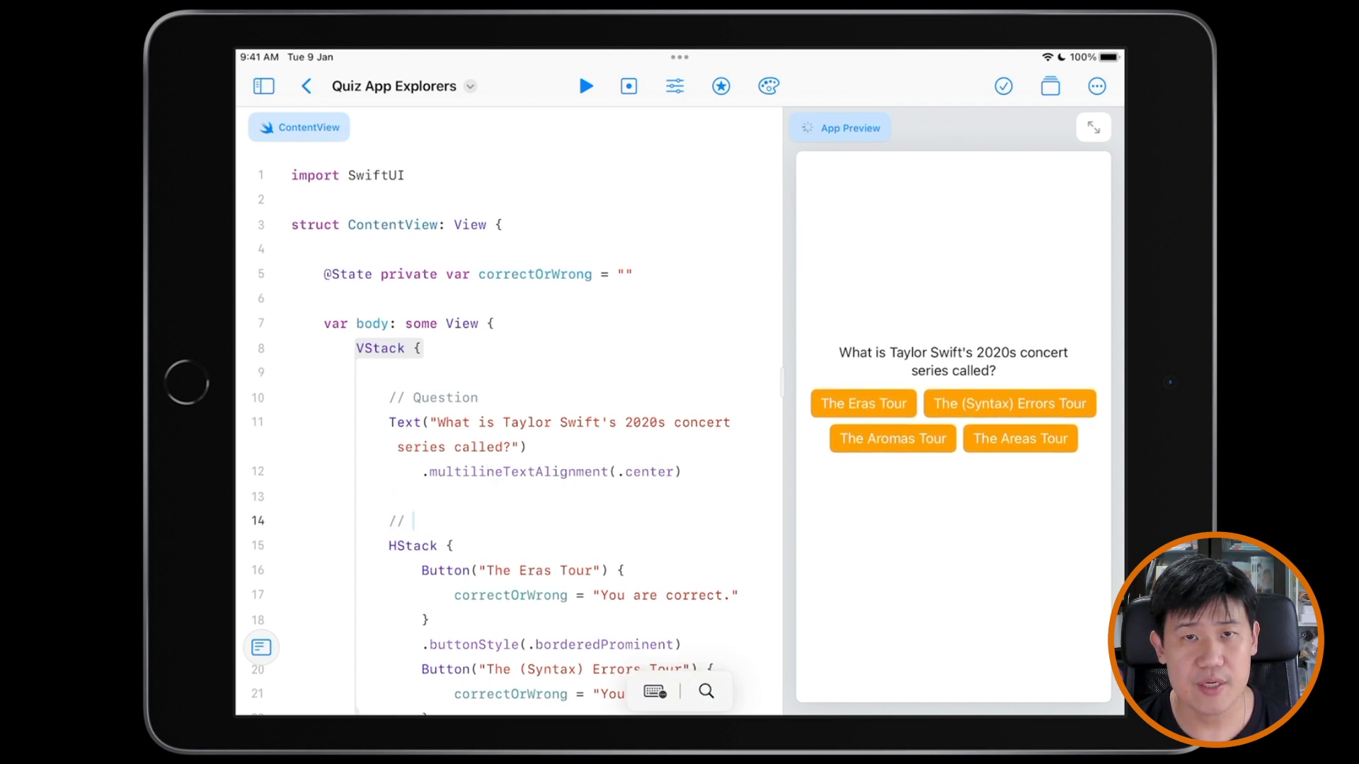
pyautogui.write('Options')
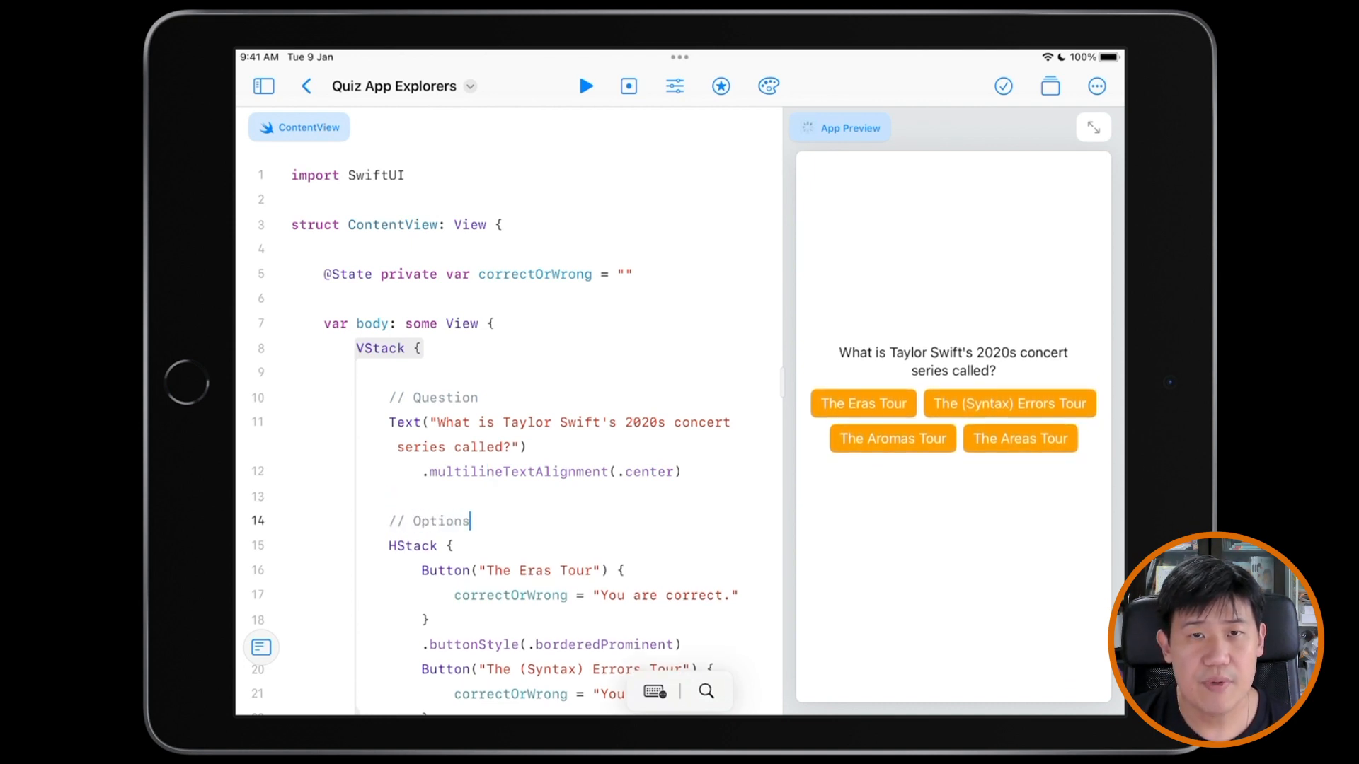
# Add a '// Feedback' comment explaining whether the answer is correct above Text(correctOrWrong).
pyautogui.scroll(-3)
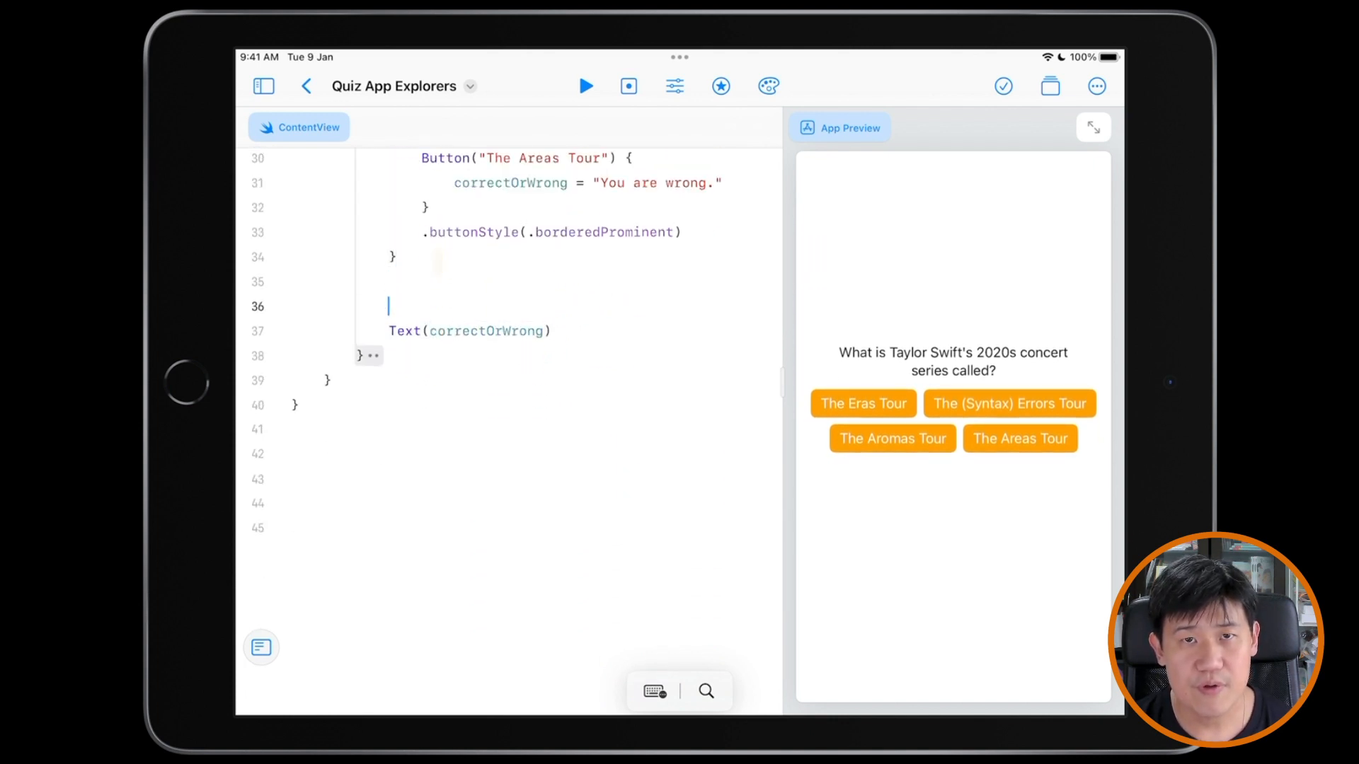
pyautogui.write('// Feedback on whet')
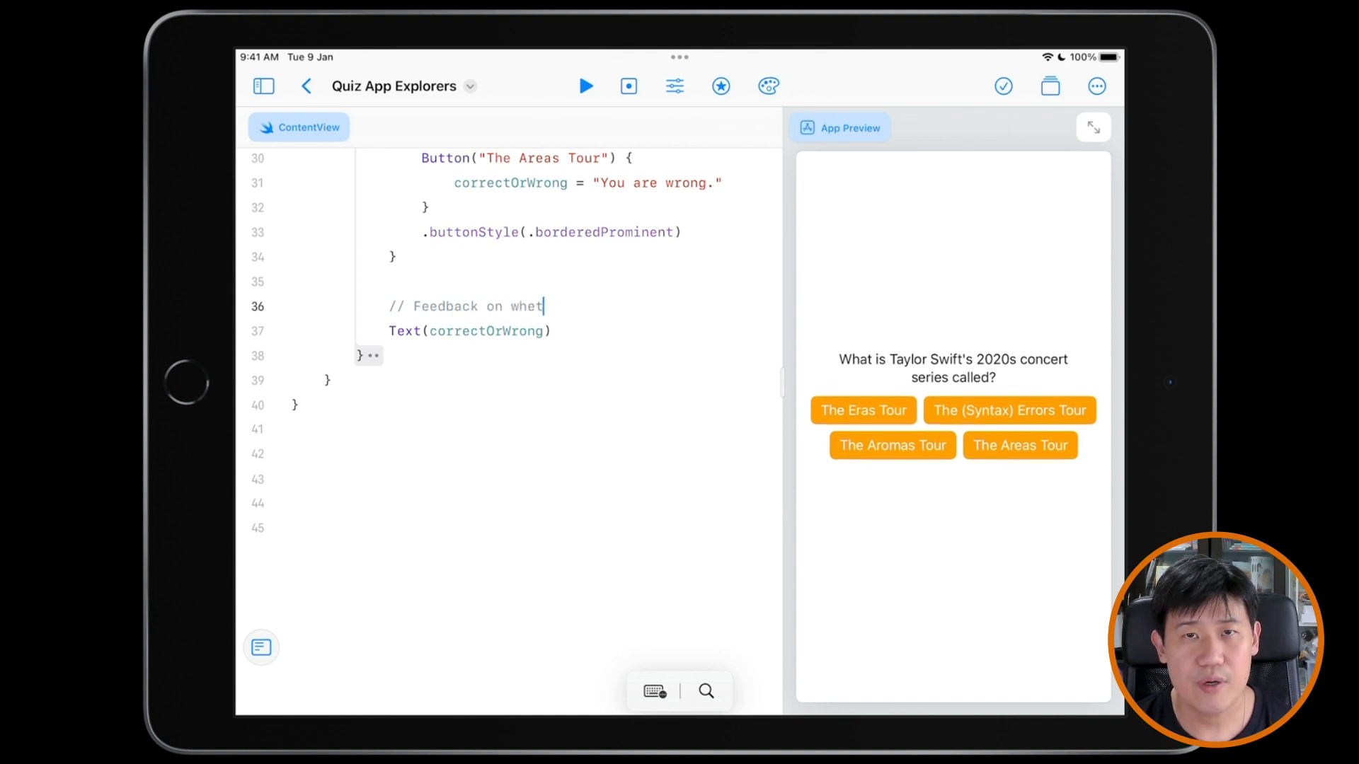
pyautogui.write('her answer is corre')
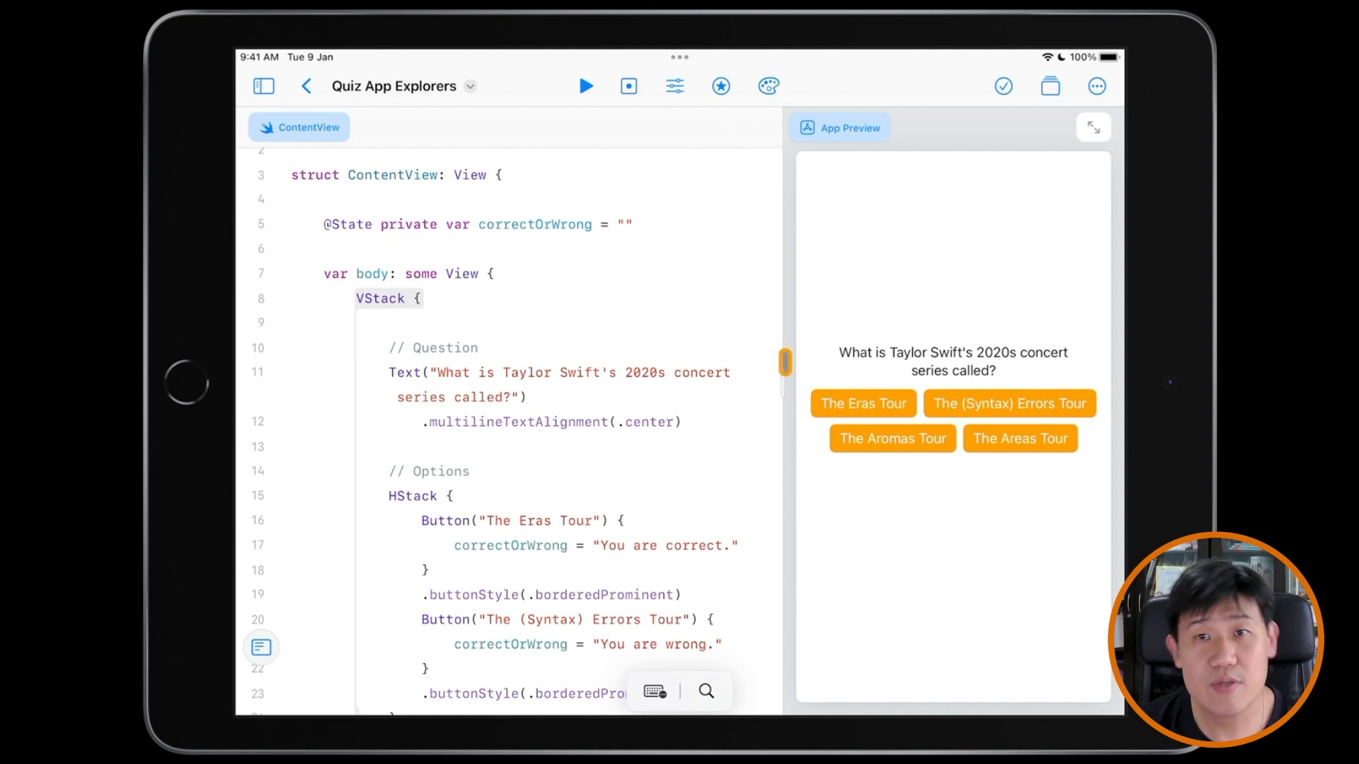
# Test 'The Eras Tour' and 'The (Syntax) Errors Tour' in preview, then select borderedProminent in code.
pyautogui.click(864, 399)
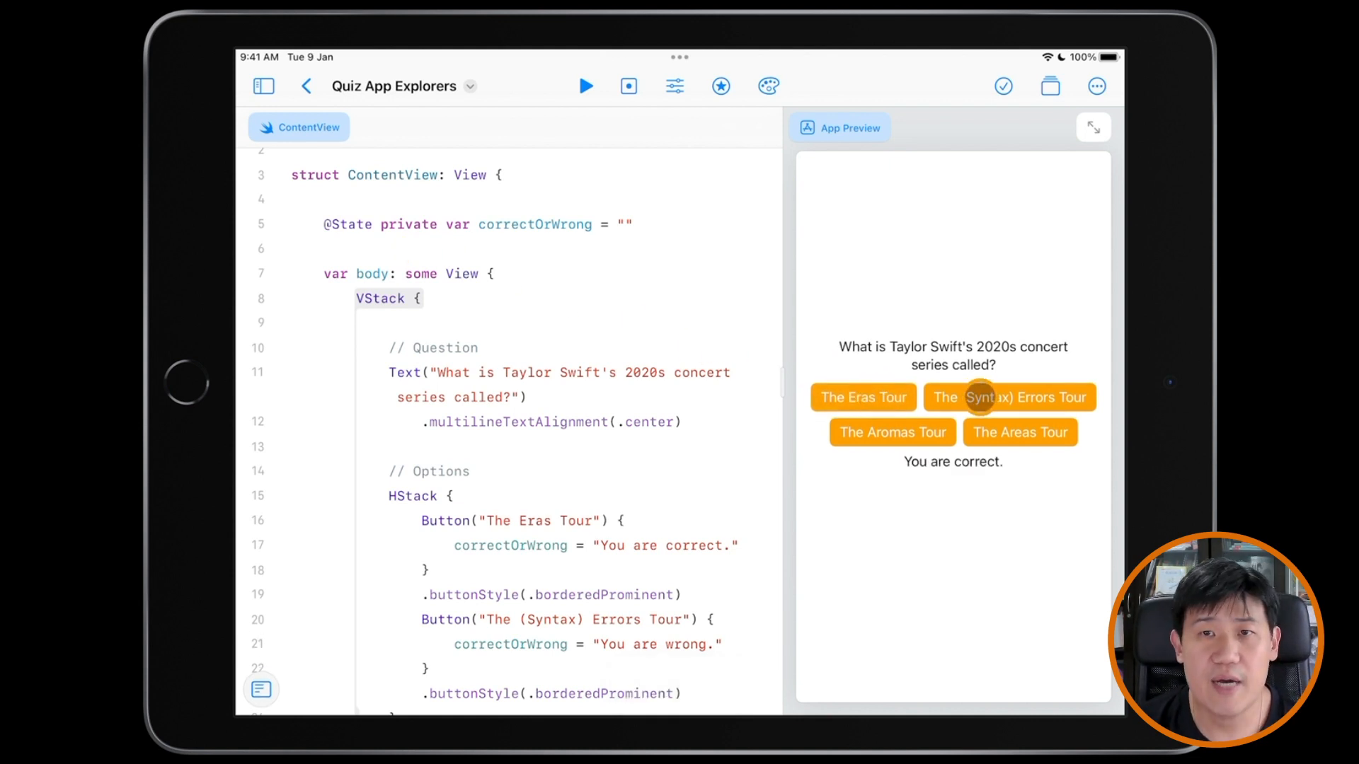
pyautogui.click(1009, 397)
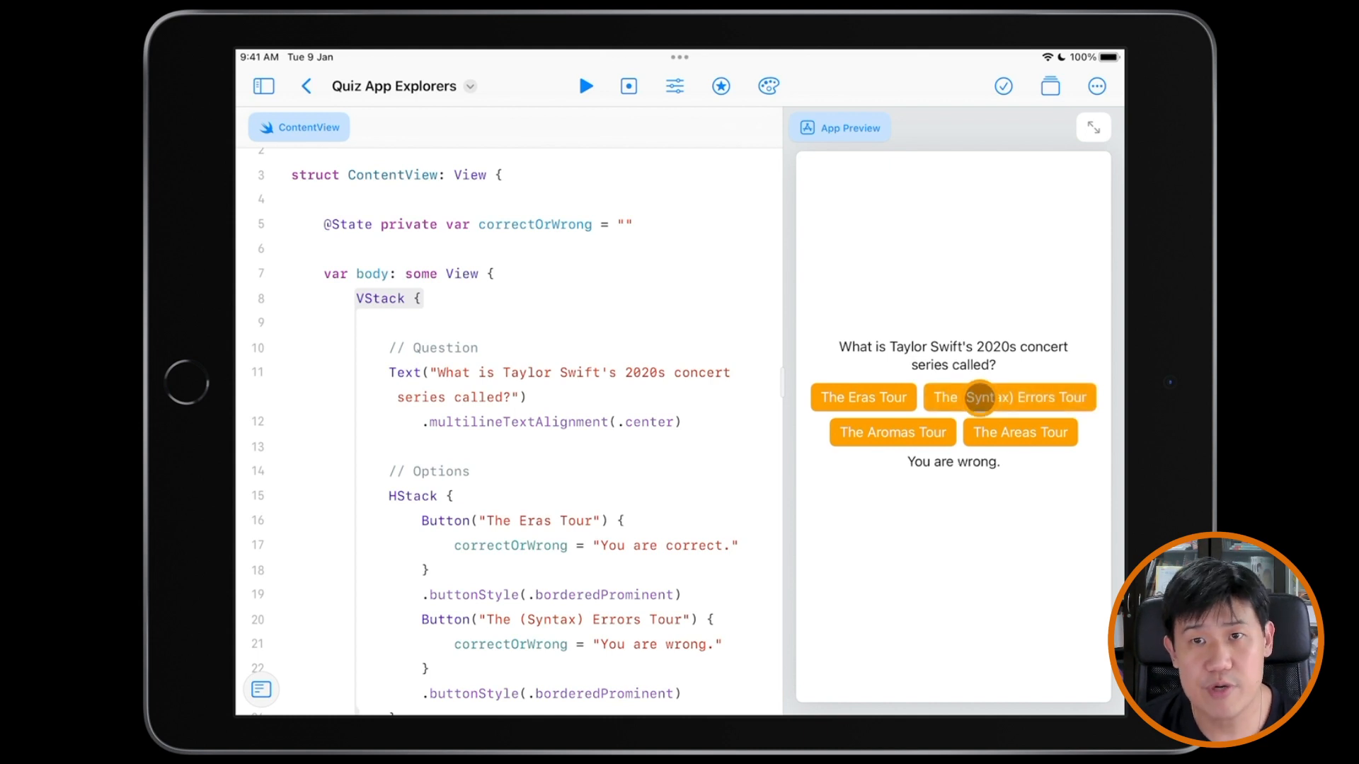
pyautogui.moveTo(883, 433)
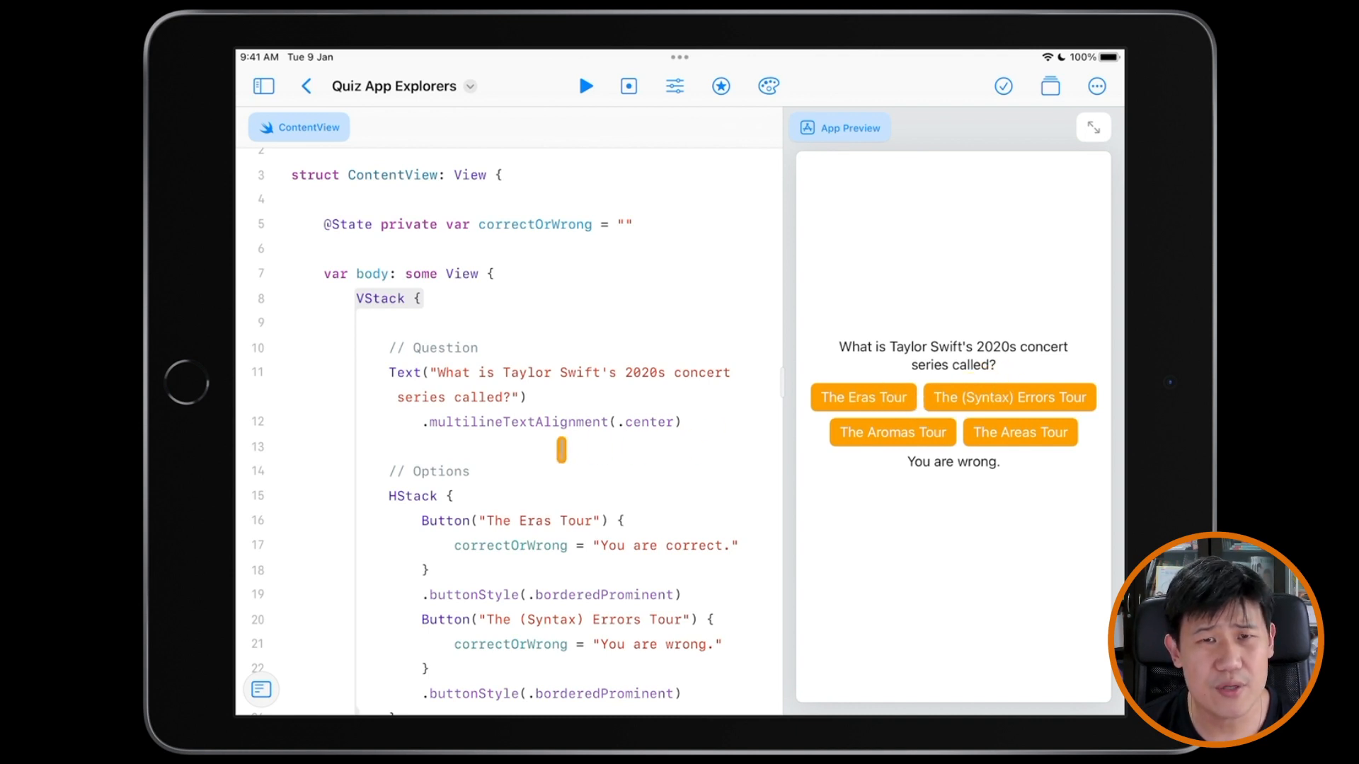
pyautogui.scroll(-3)
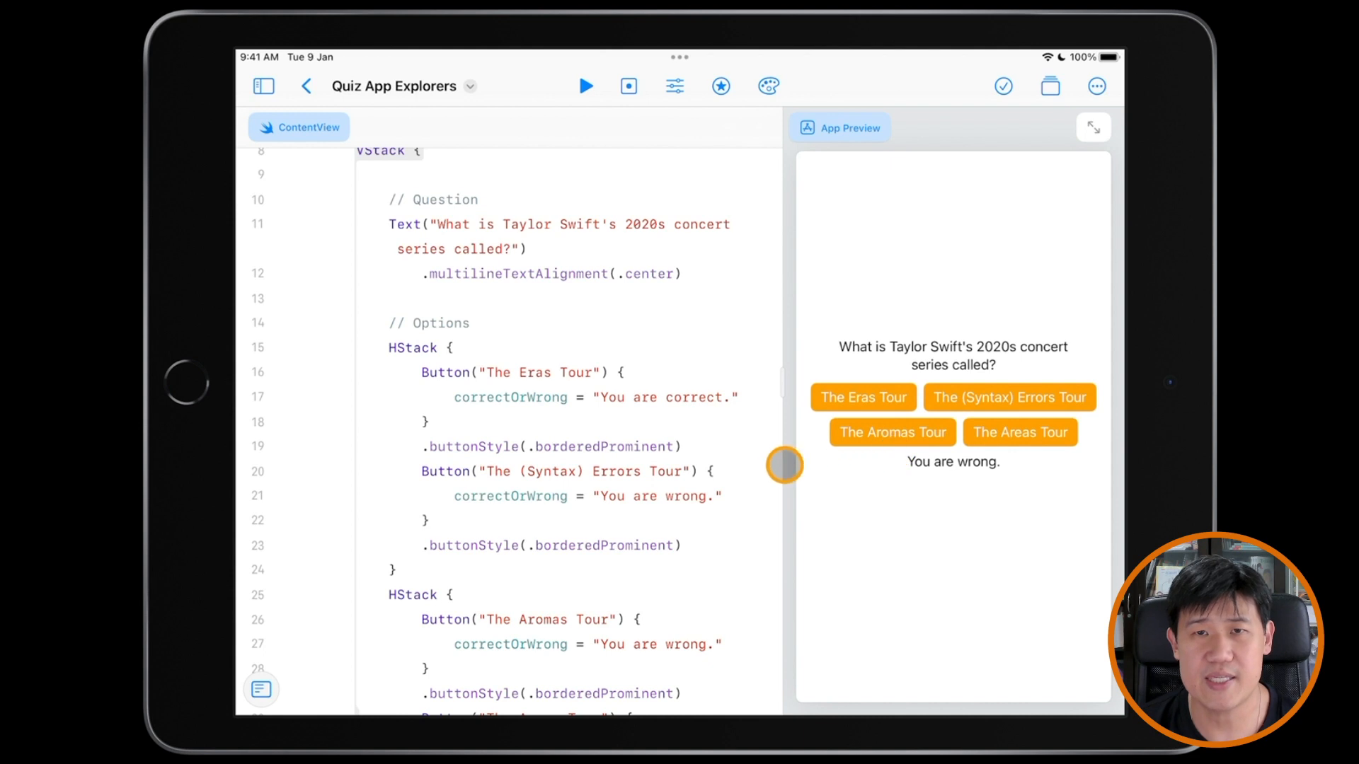
pyautogui.doubleClick(600, 446)
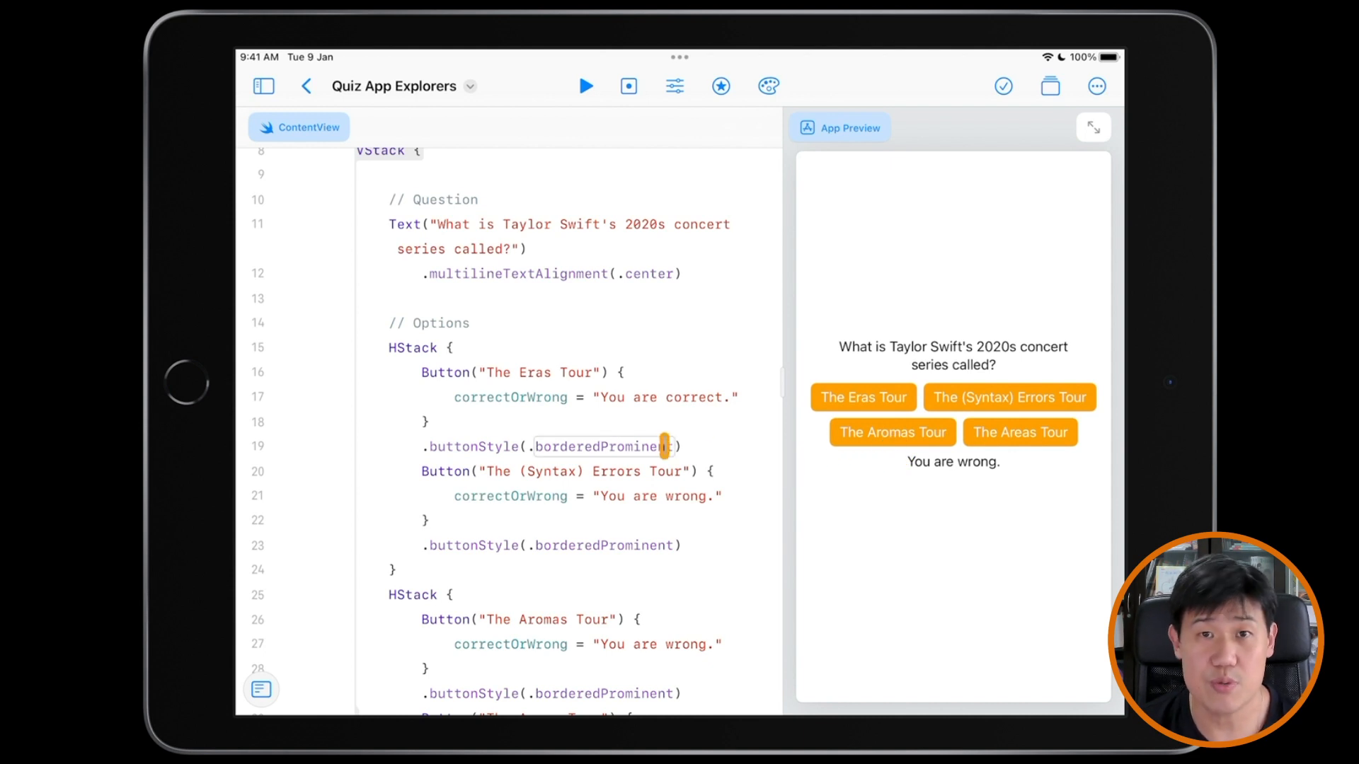